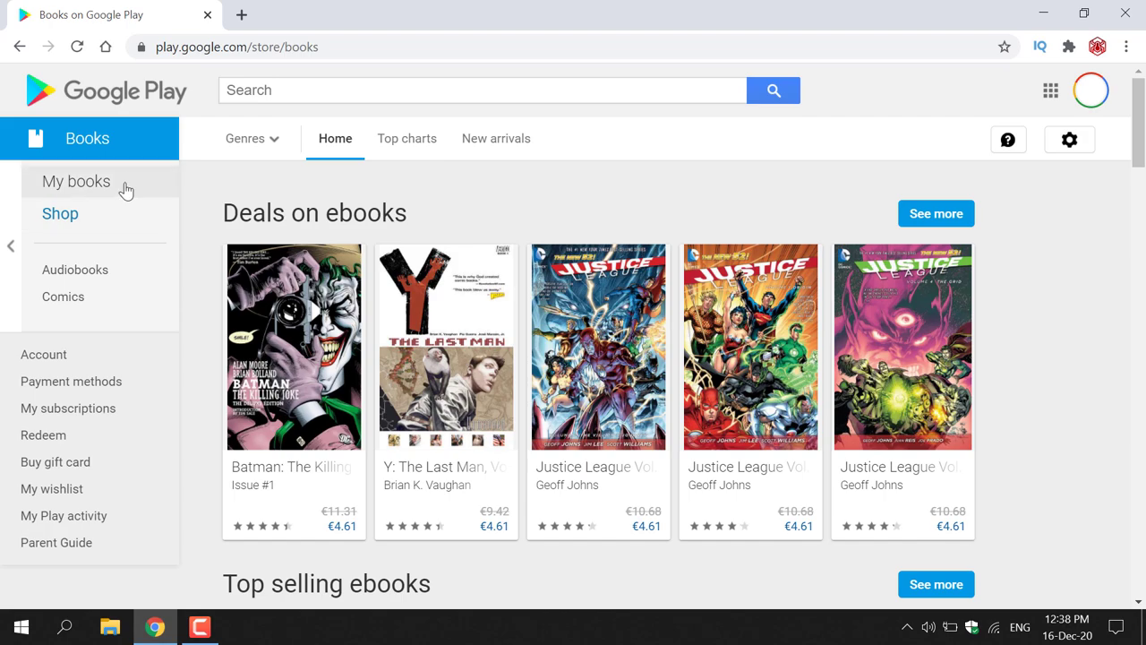
{"action": "mouse_move", "coordinate": [125, 181]}
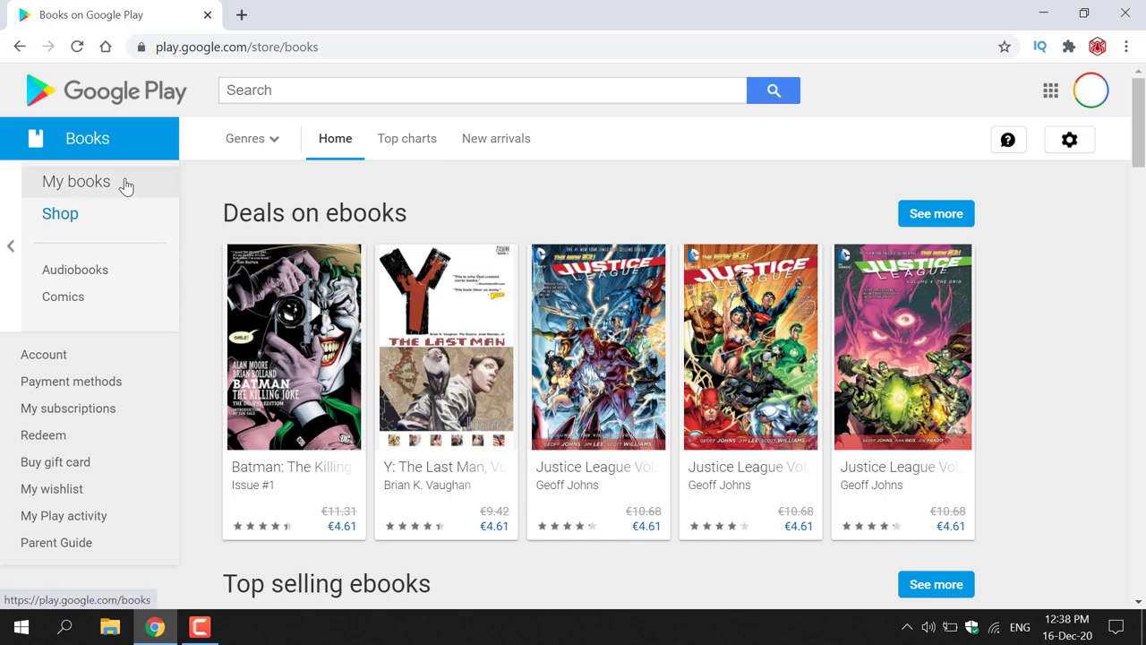
Open My books to show The Walking Dead and Attack on Titan.
{"action": "left_click", "coordinate": [76, 181]}
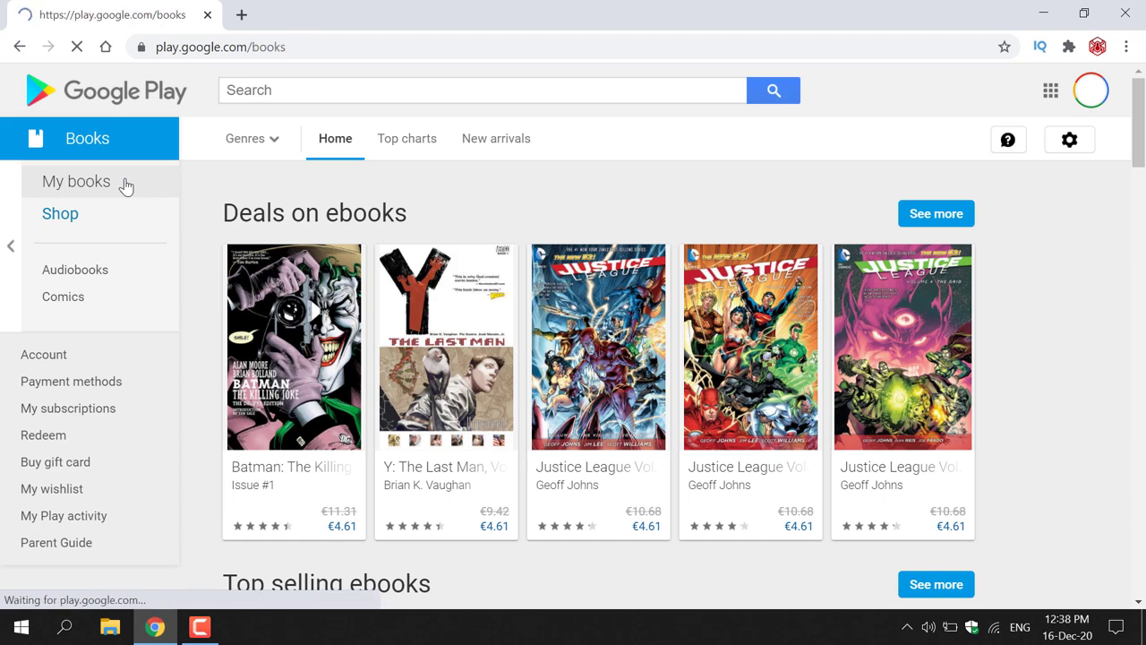
{"action": "left_click", "coordinate": [75, 181]}
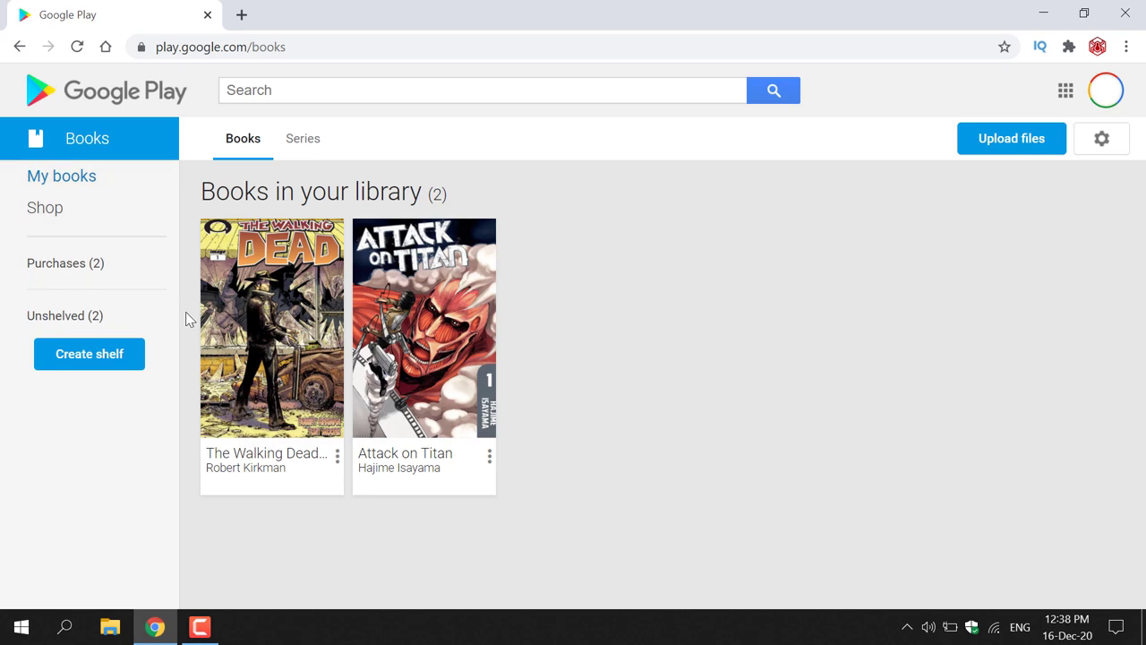
{"action": "mouse_move", "coordinate": [421, 386]}
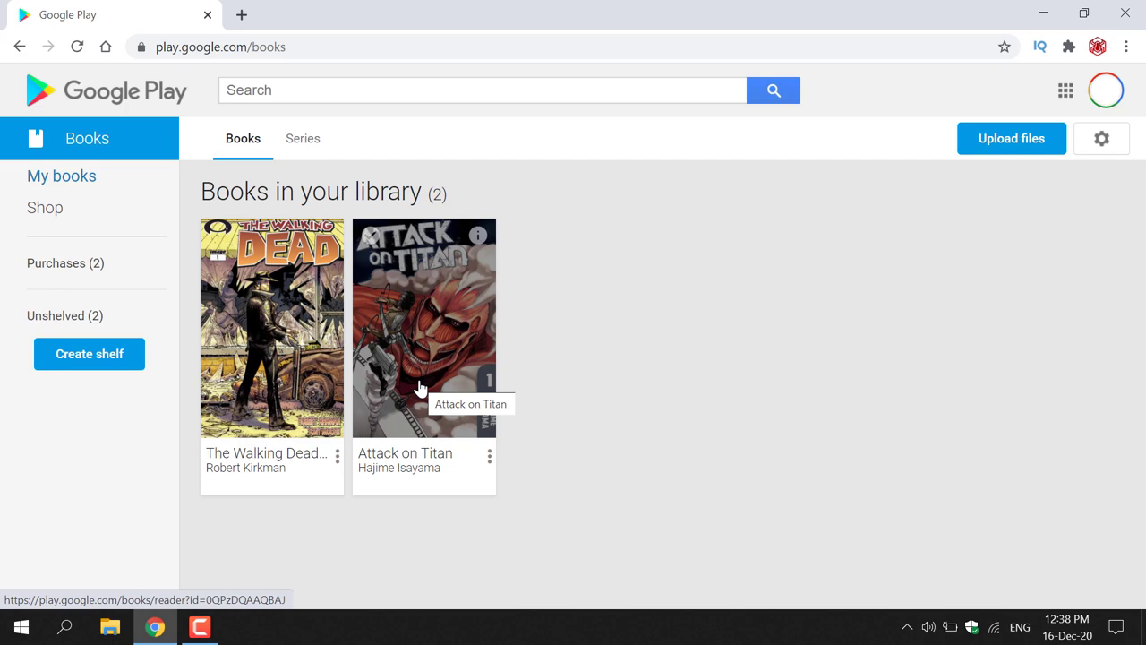
{"action": "mouse_move", "coordinate": [314, 412]}
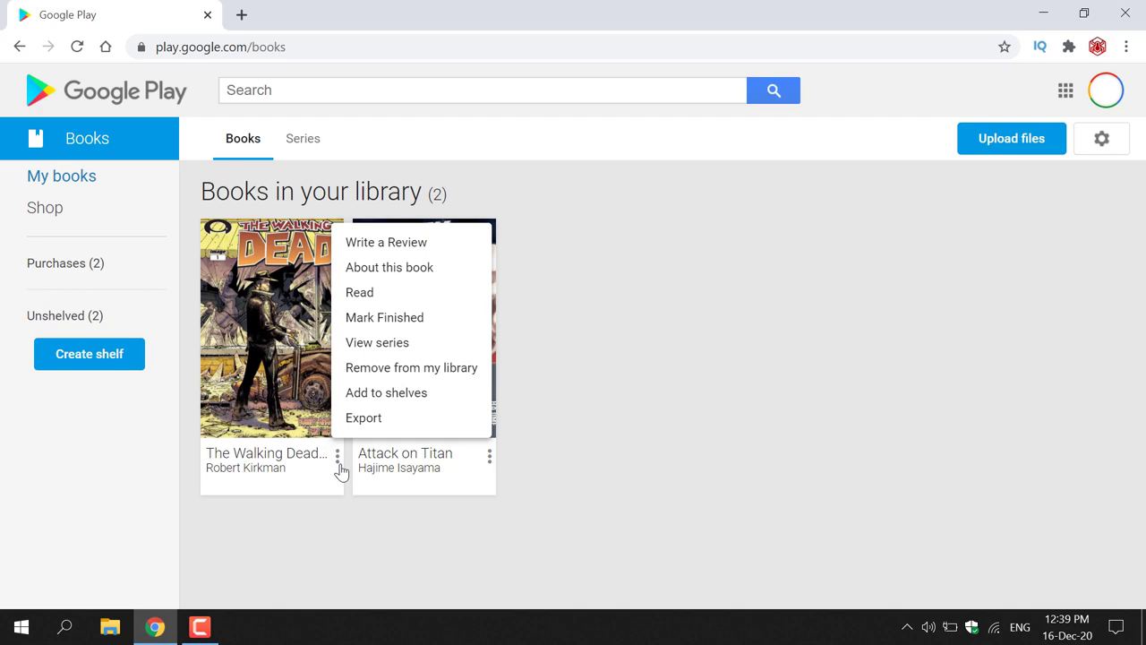
{"action": "mouse_move", "coordinate": [433, 324]}
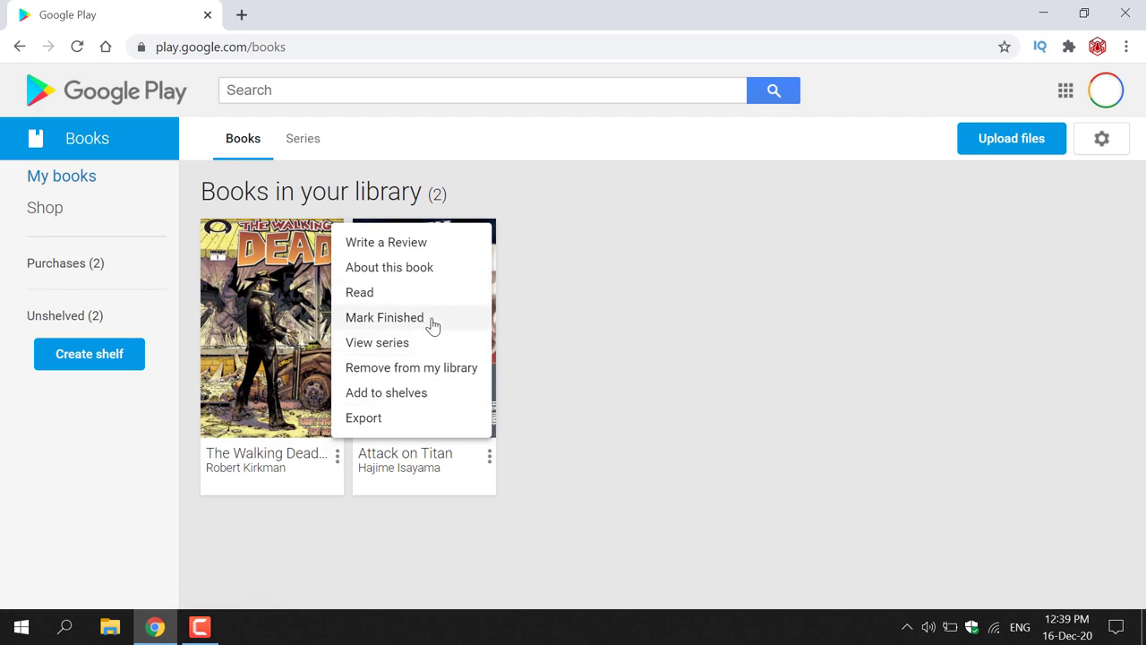
{"action": "mouse_move", "coordinate": [421, 417]}
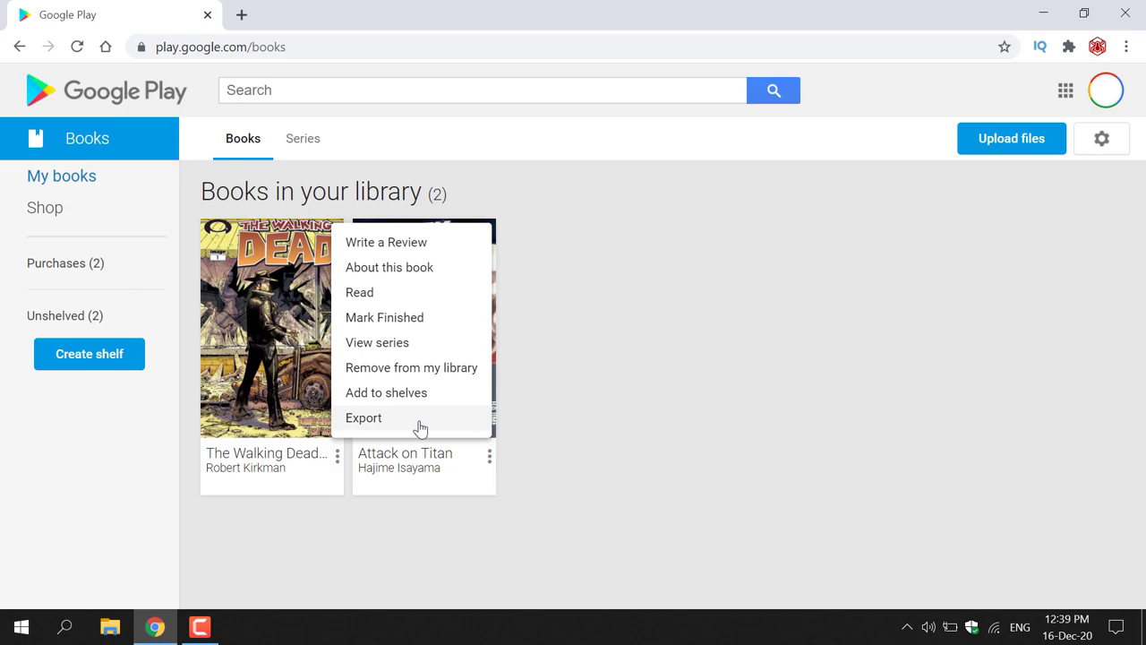
Choose Export from The Walking Dead's menu to show the EPUB/PDF prompt.
{"action": "left_click", "coordinate": [364, 417]}
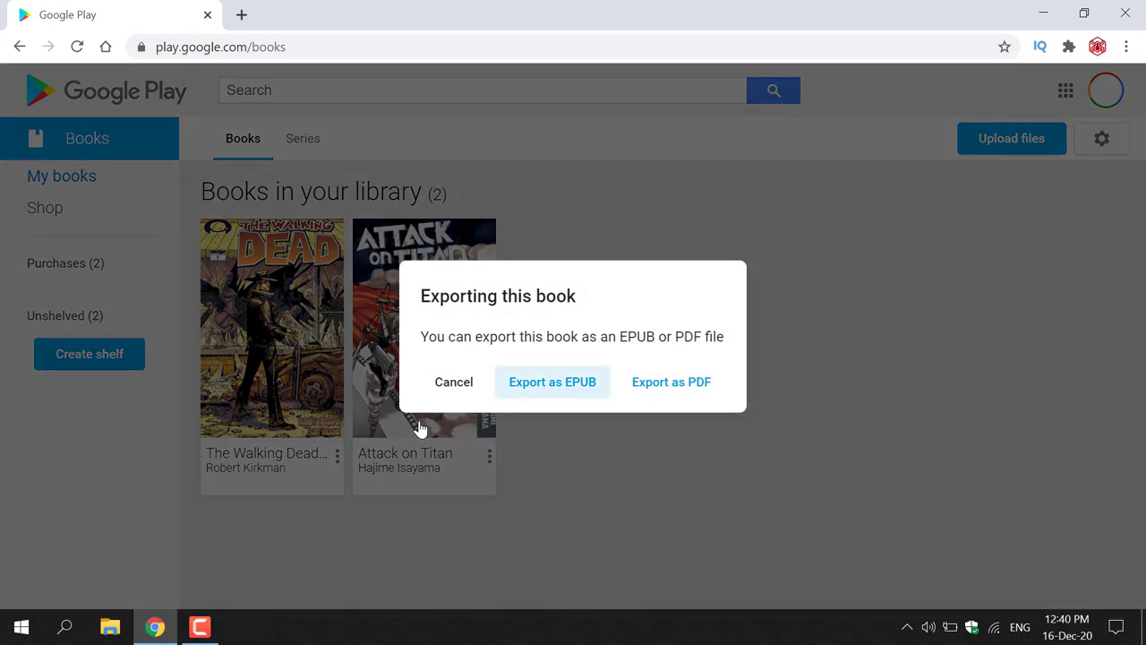
{"action": "mouse_move", "coordinate": [565, 301]}
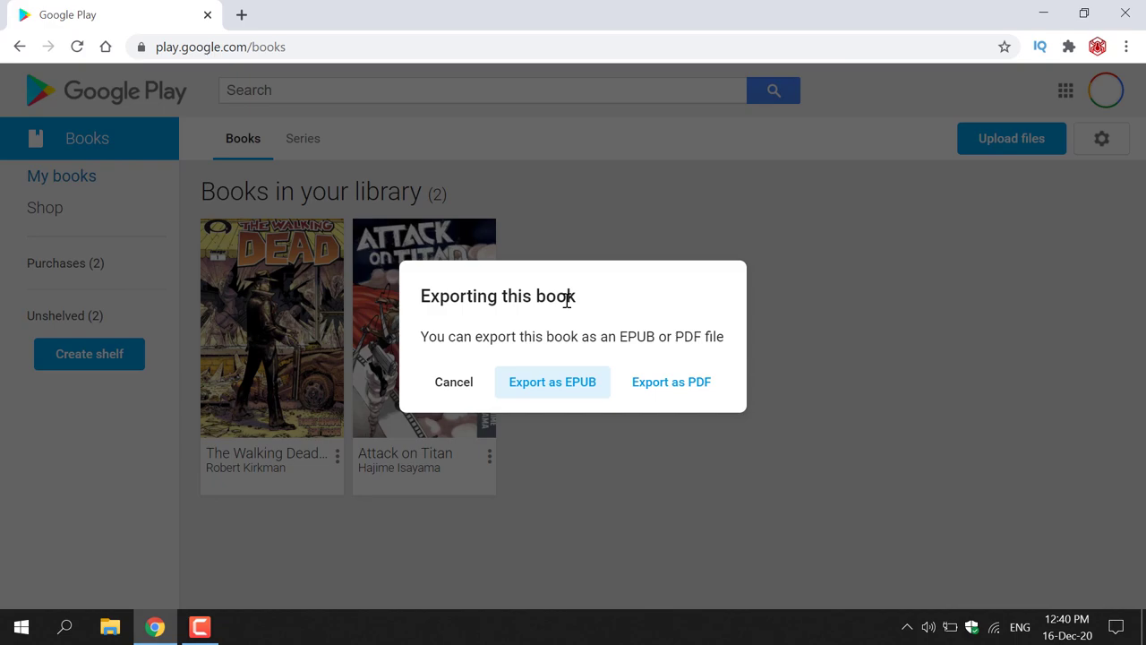
{"action": "mouse_move", "coordinate": [622, 359]}
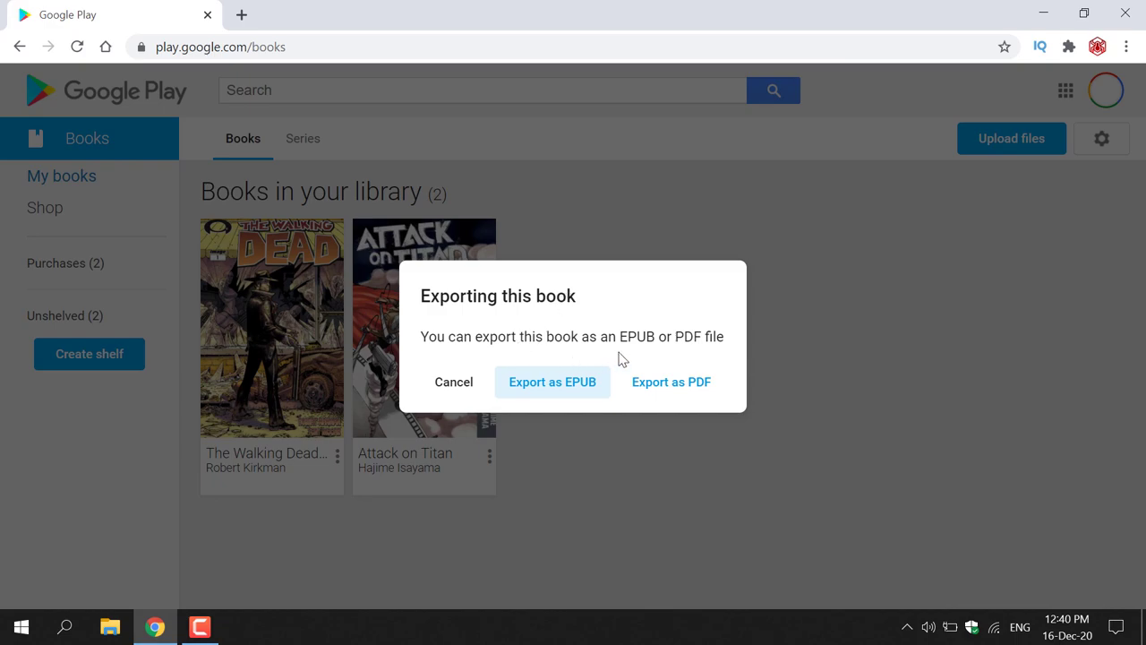
{"action": "mouse_move", "coordinate": [741, 365]}
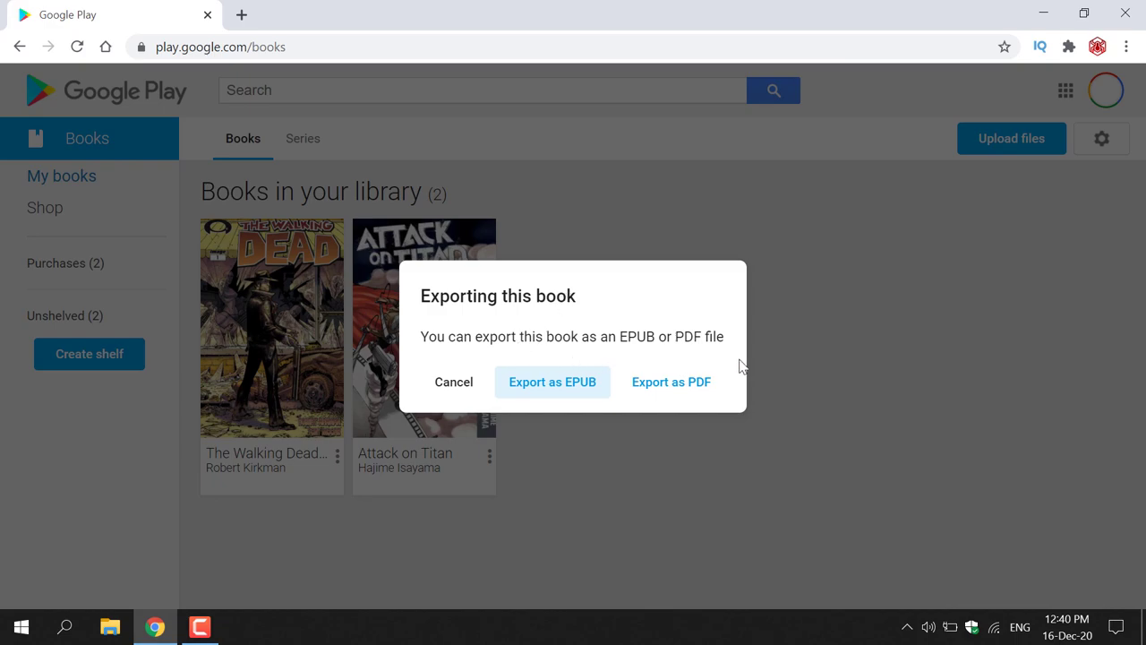
{"action": "mouse_move", "coordinate": [552, 381]}
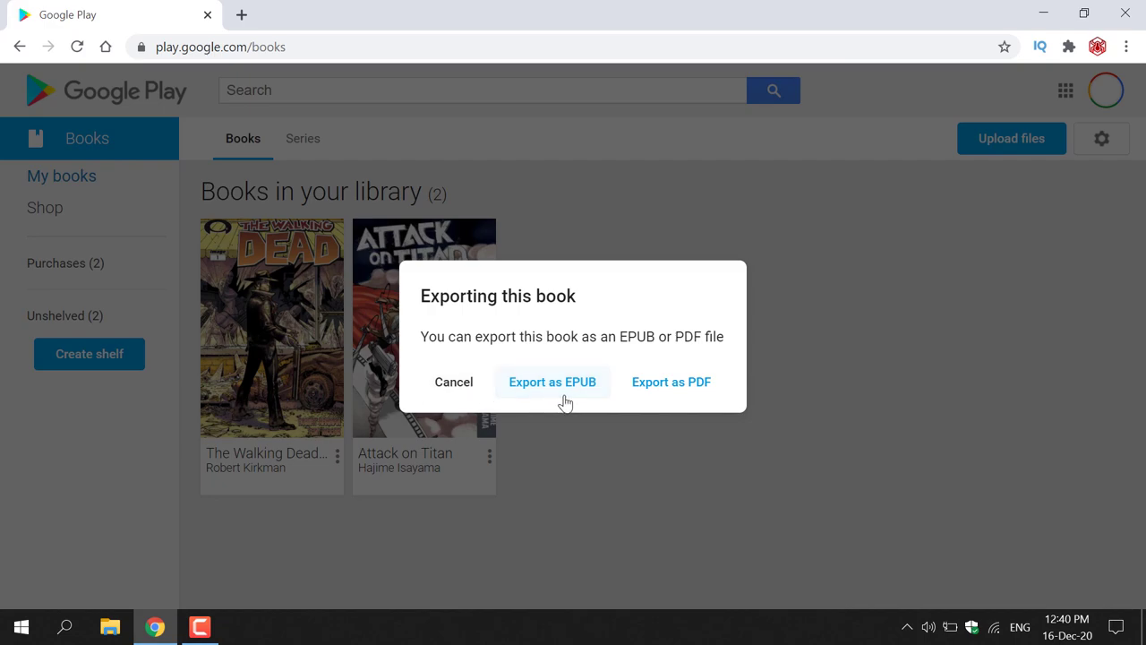
{"action": "mouse_move", "coordinate": [680, 407]}
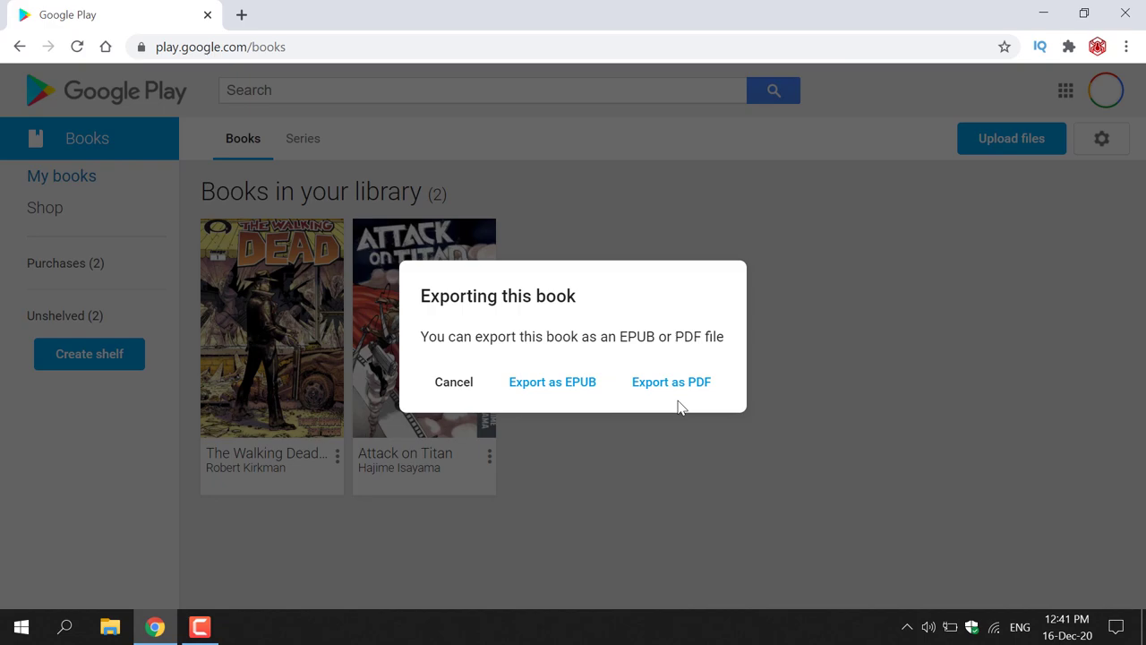
{"action": "mouse_move", "coordinate": [573, 394]}
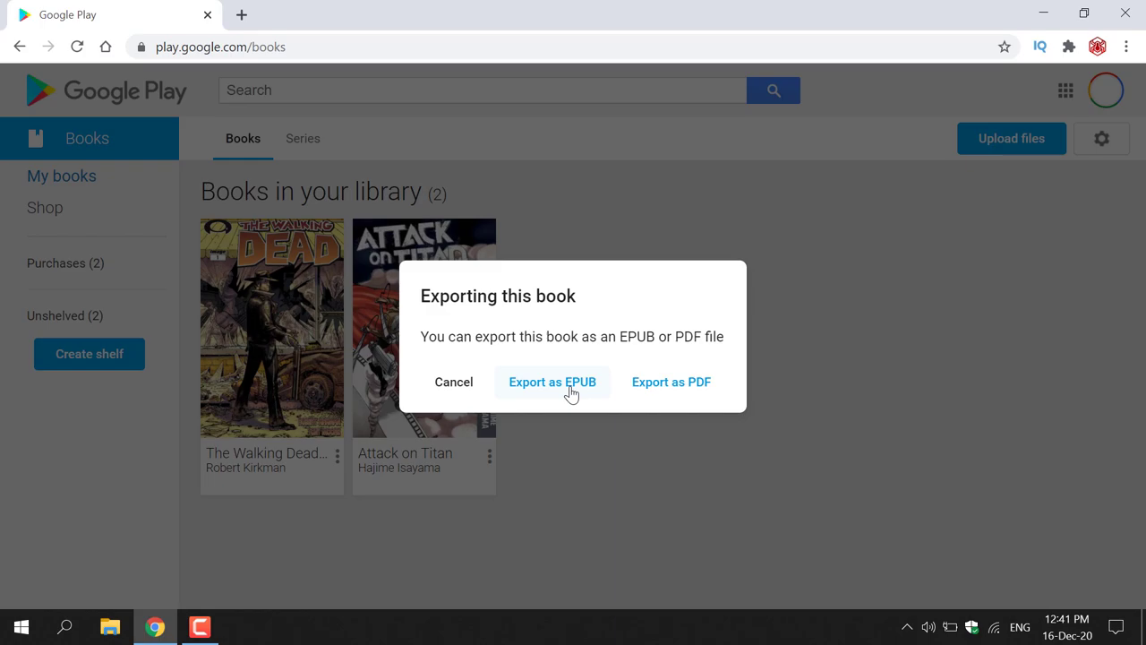
Export The Walking Dead as EPUB and show the downloaded file's options.
{"action": "left_click", "coordinate": [553, 381]}
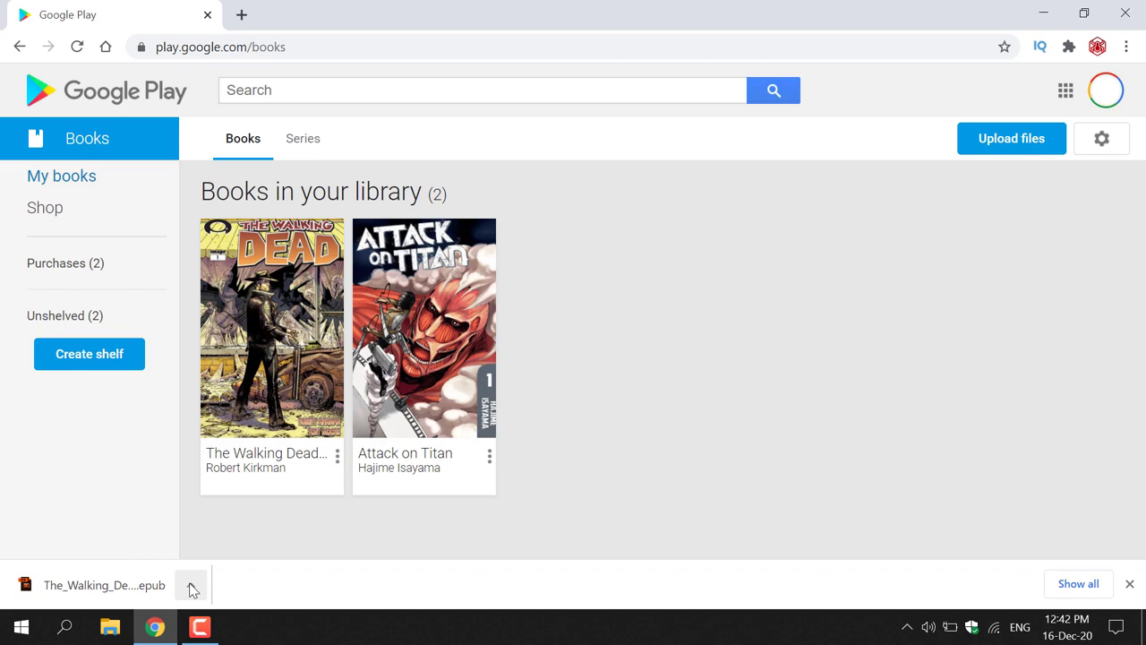
{"action": "mouse_move", "coordinate": [186, 586]}
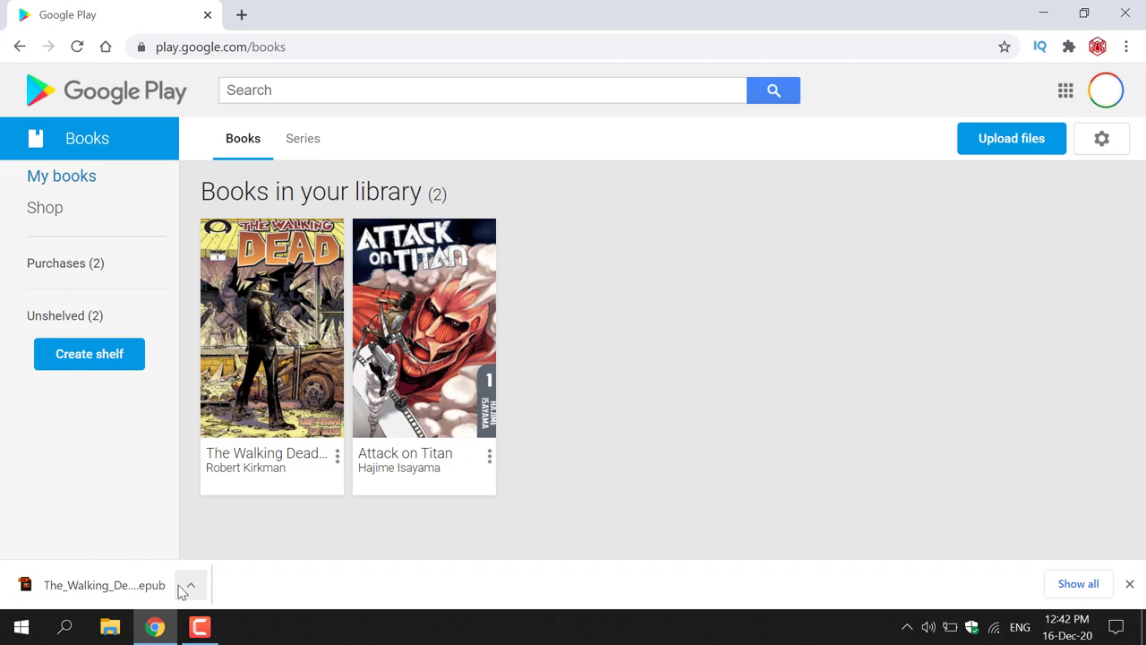
{"action": "mouse_move", "coordinate": [195, 590]}
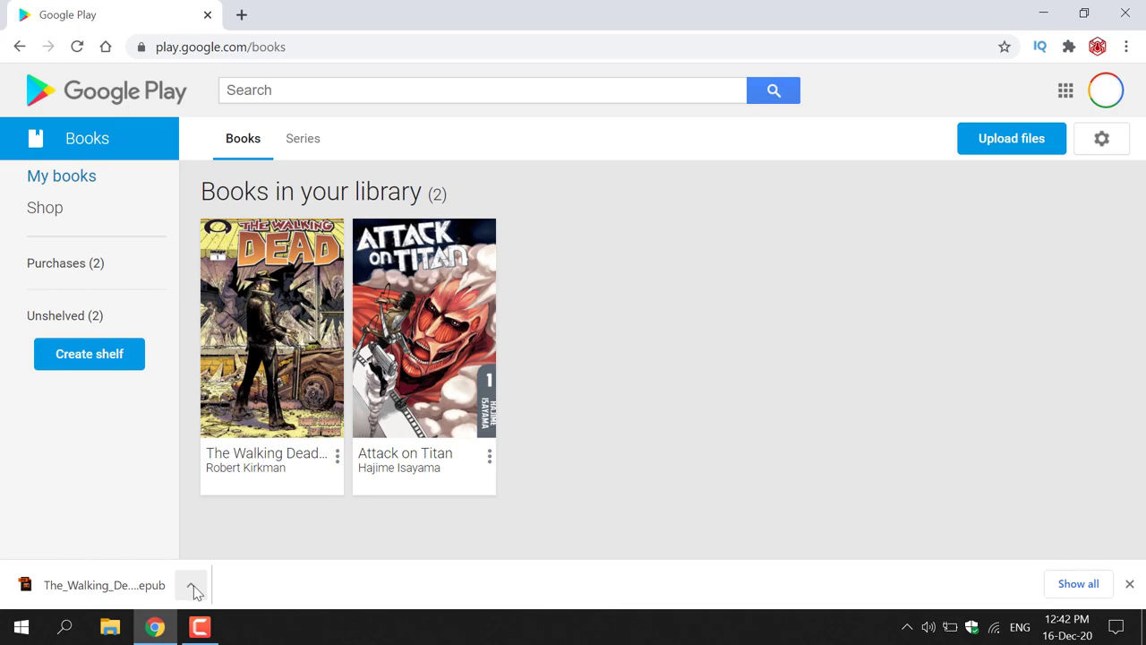
{"action": "left_click", "coordinate": [190, 585]}
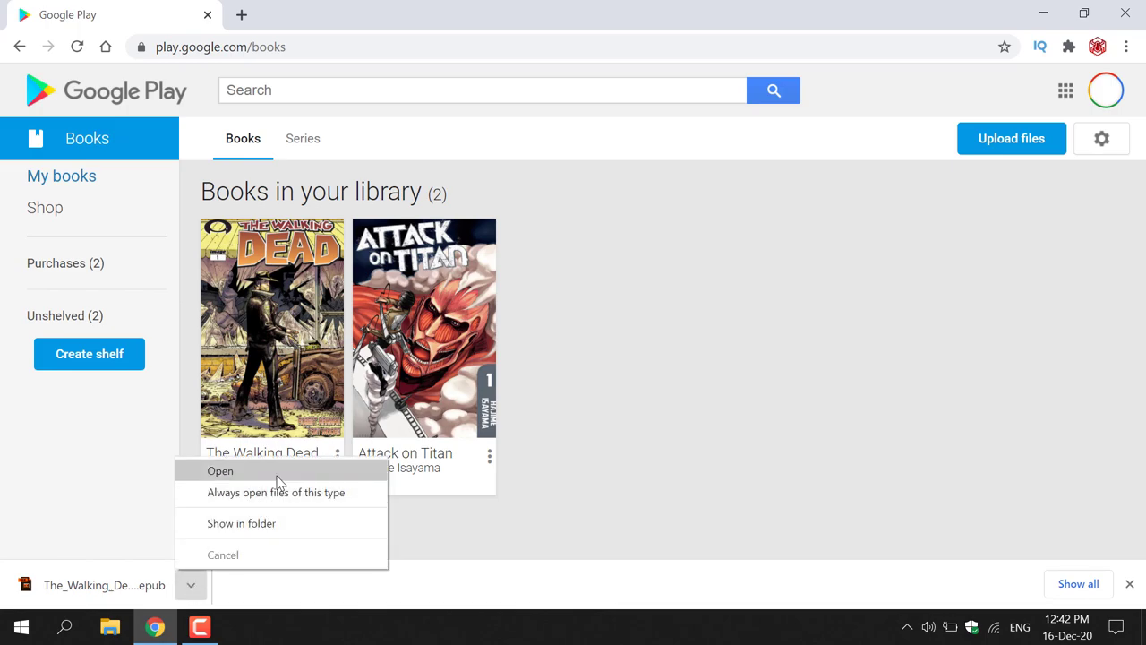
Open the EPUB in Adobe Digital Editions and advance to page 2 of 33.
{"action": "left_click", "coordinate": [219, 471]}
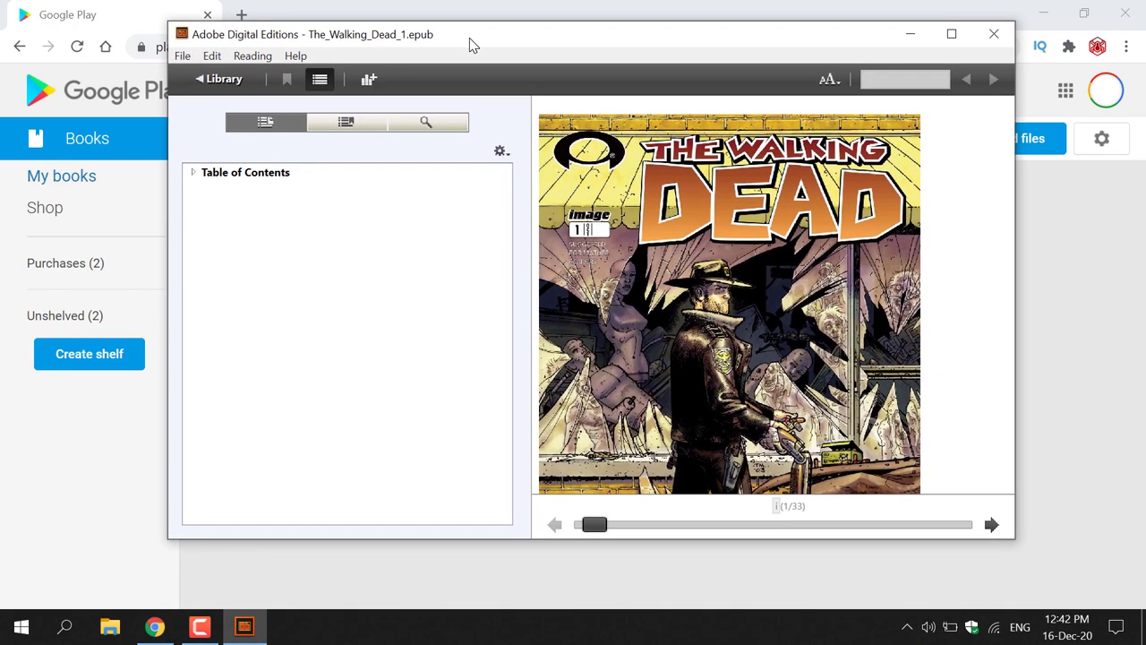
{"action": "mouse_move", "coordinate": [991, 524]}
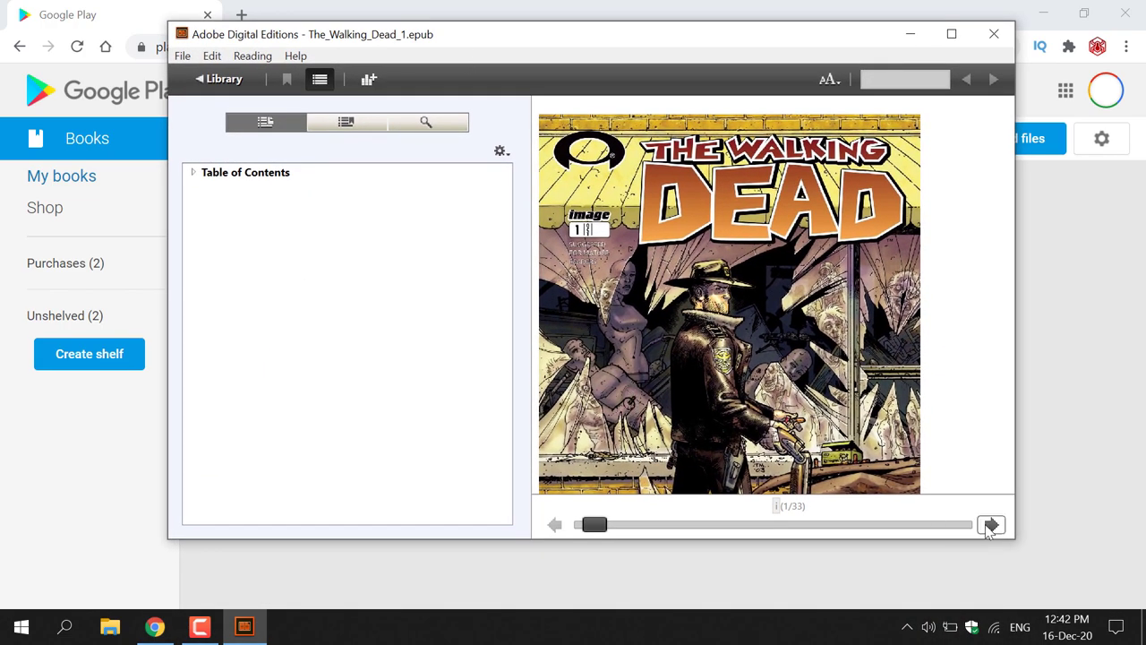
{"action": "left_click", "coordinate": [992, 524]}
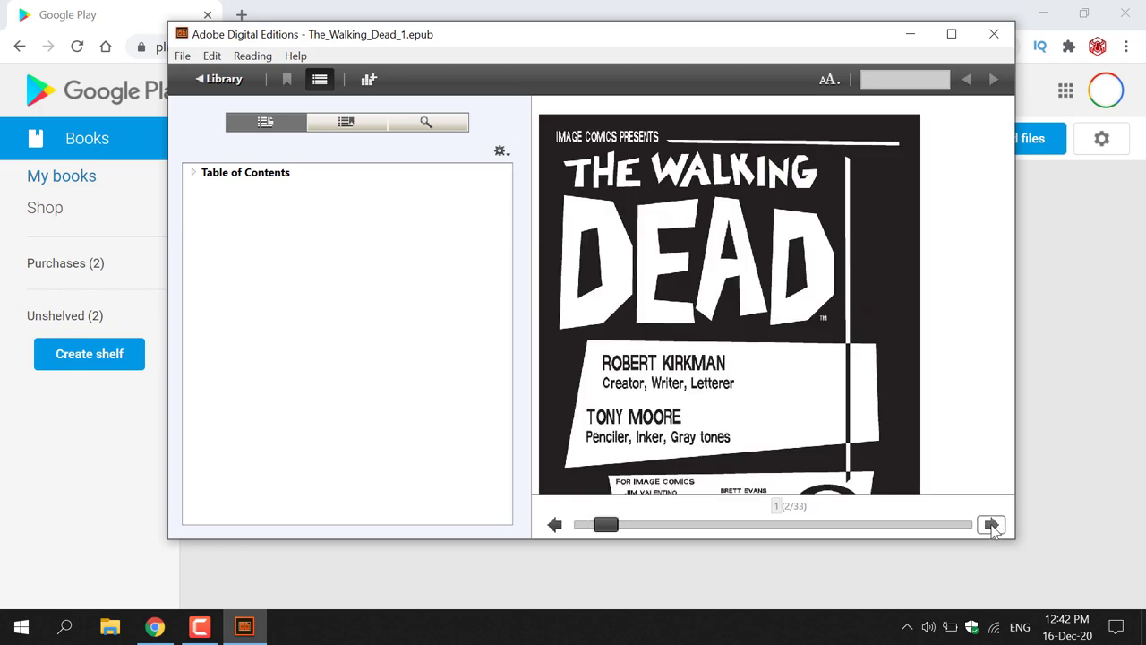
{"action": "mouse_move", "coordinate": [253, 56]}
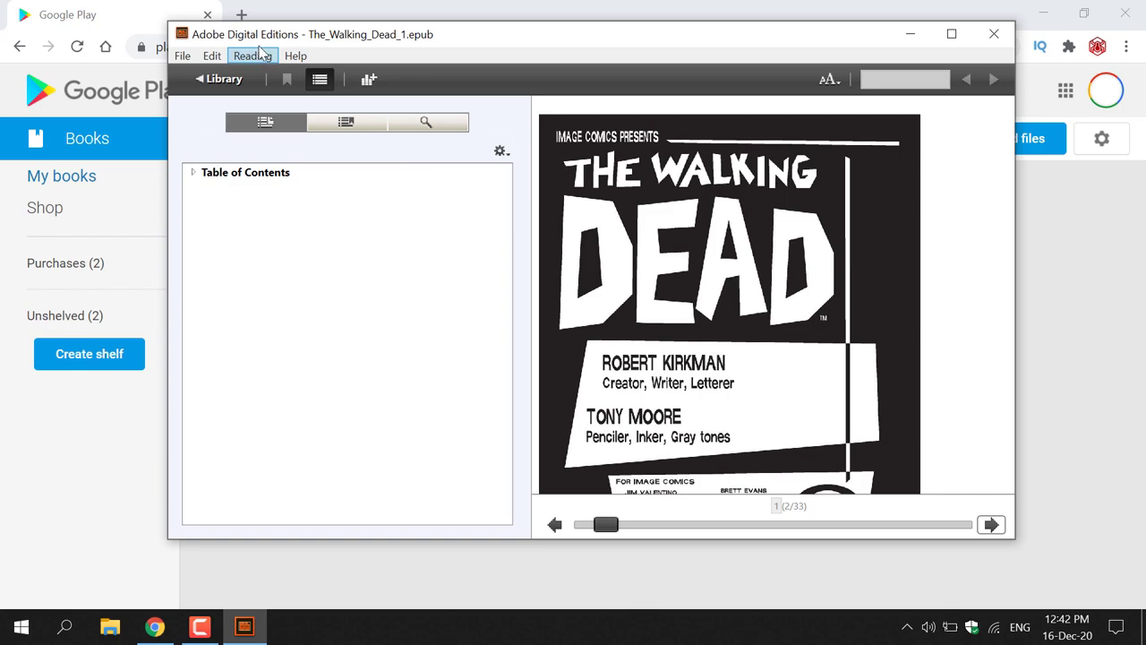
{"action": "mouse_move", "coordinate": [295, 55]}
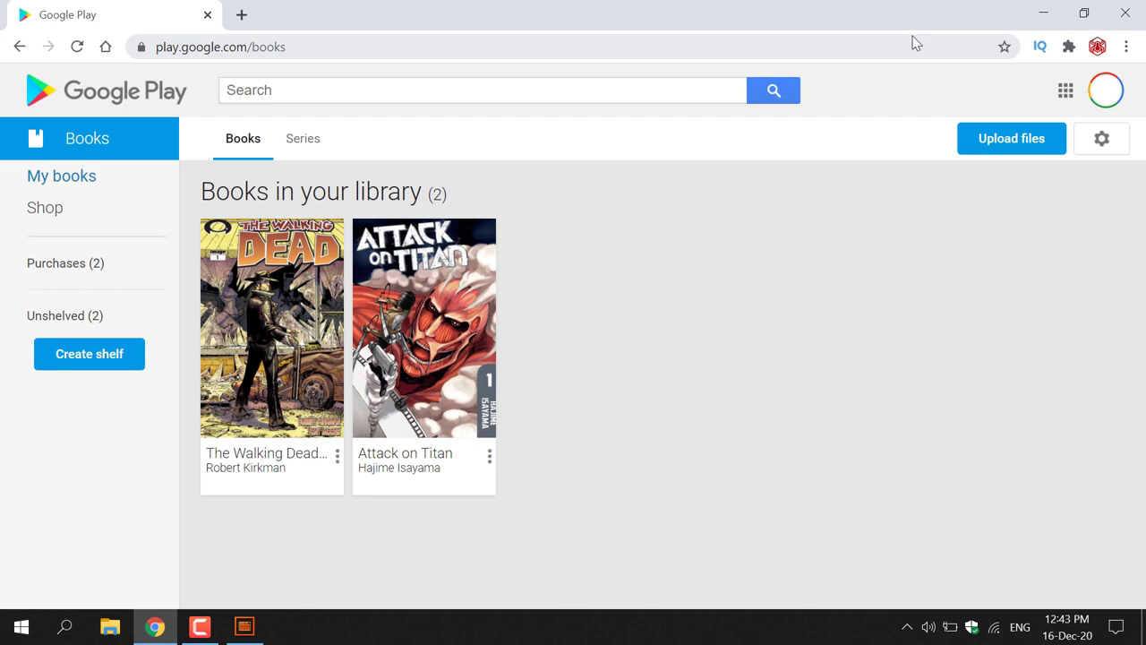
{"action": "mouse_move", "coordinate": [880, 51]}
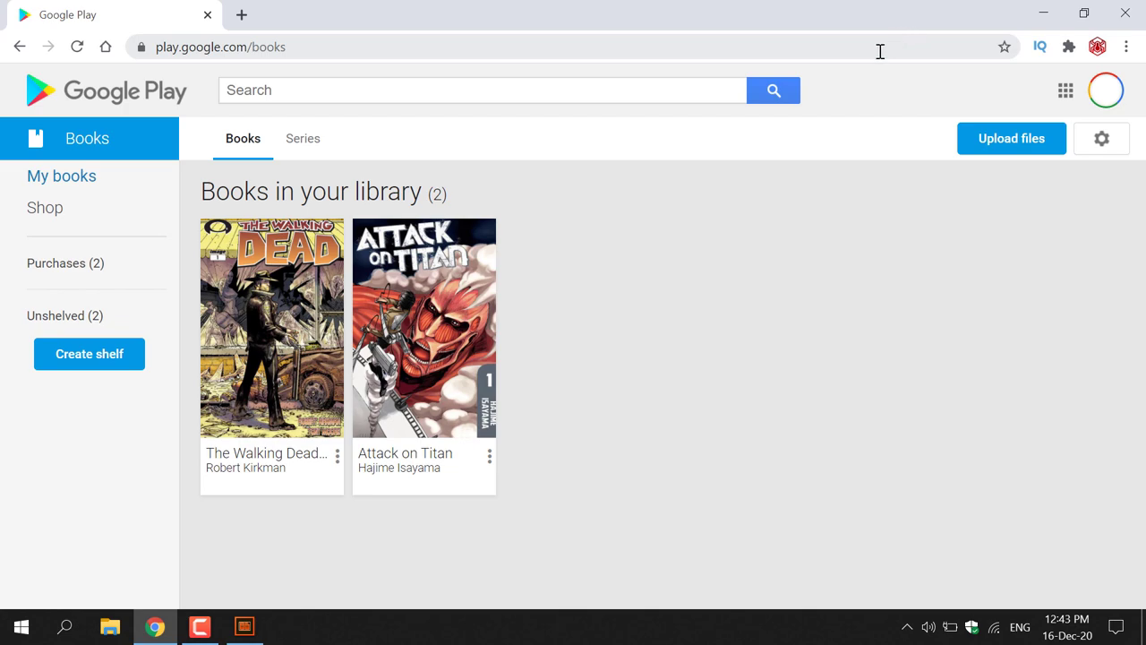
{"action": "mouse_move", "coordinate": [327, 476]}
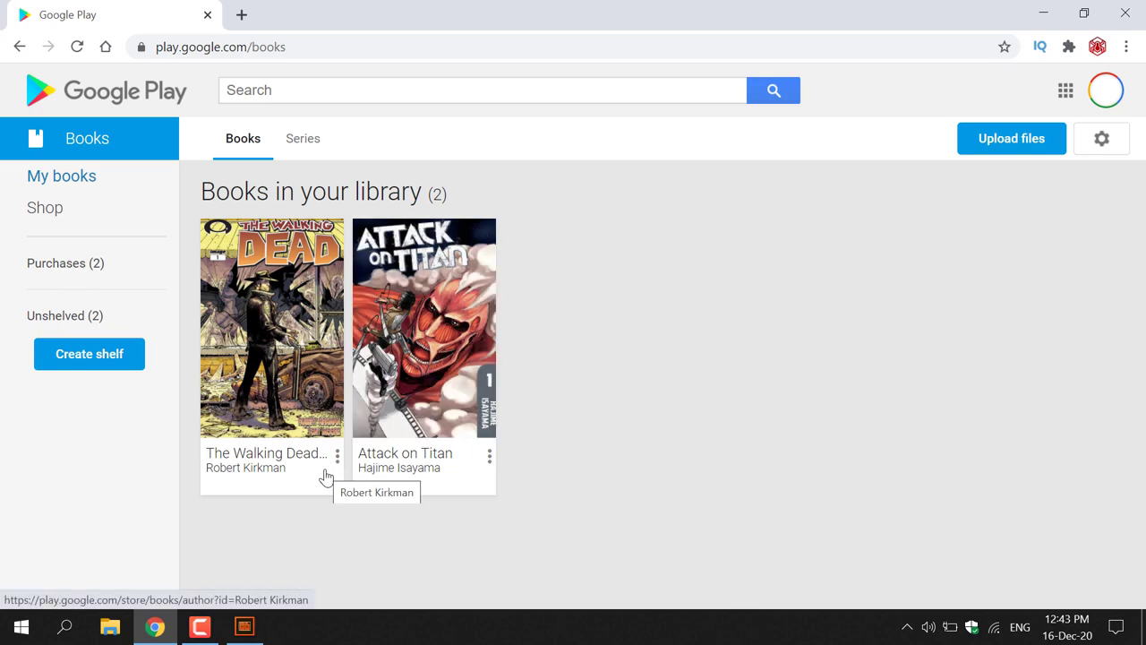
{"action": "mouse_move", "coordinate": [339, 470]}
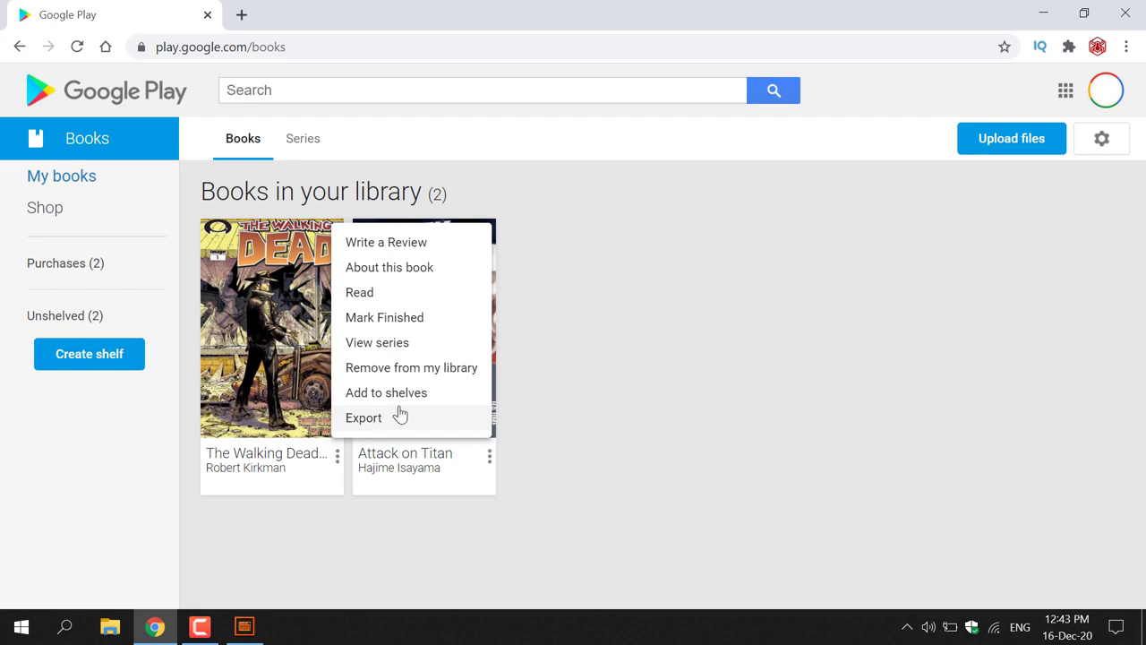
Reopen The Walking Dead's Export prompt offering EPUB or PDF.
{"action": "left_click", "coordinate": [362, 417]}
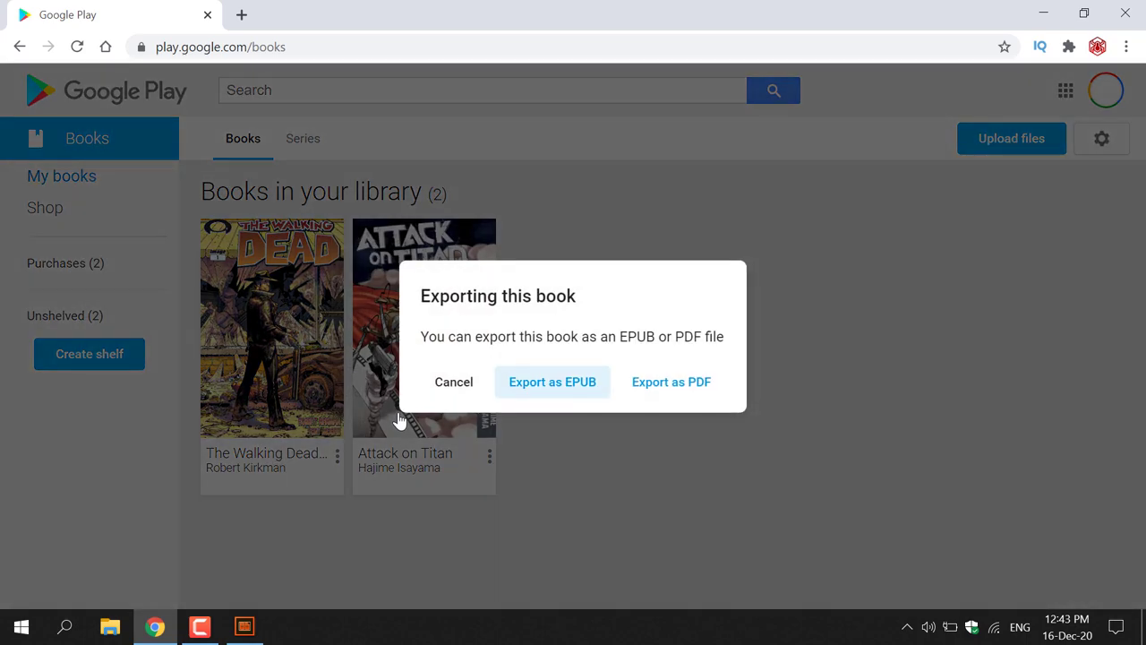
{"action": "mouse_move", "coordinate": [671, 382]}
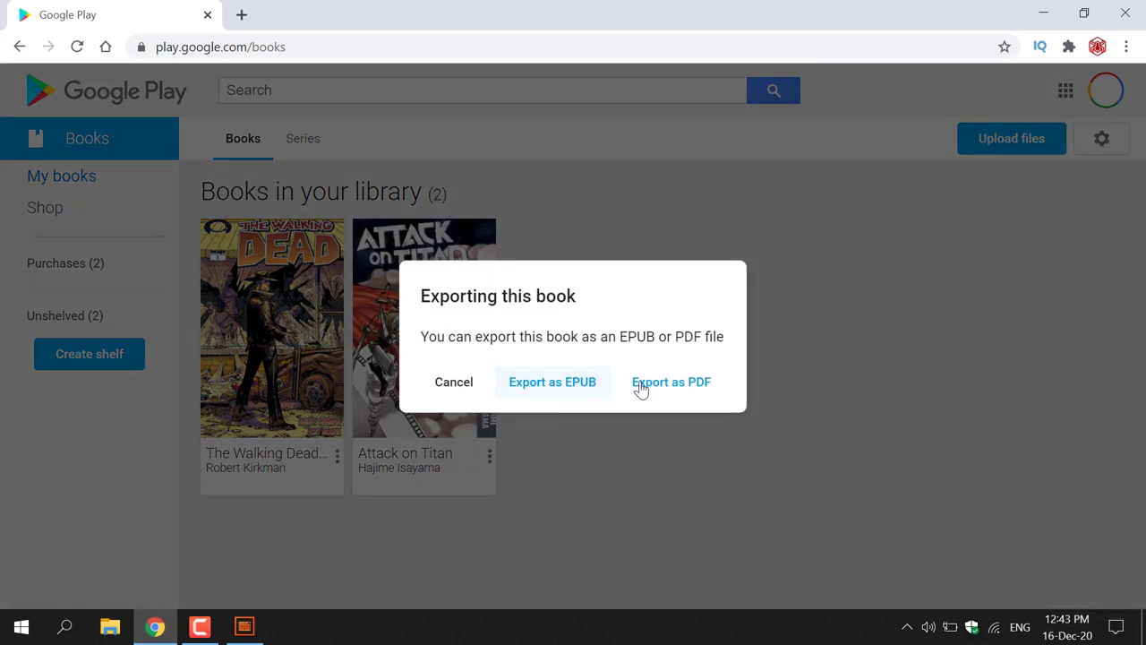
{"action": "mouse_move", "coordinate": [672, 382]}
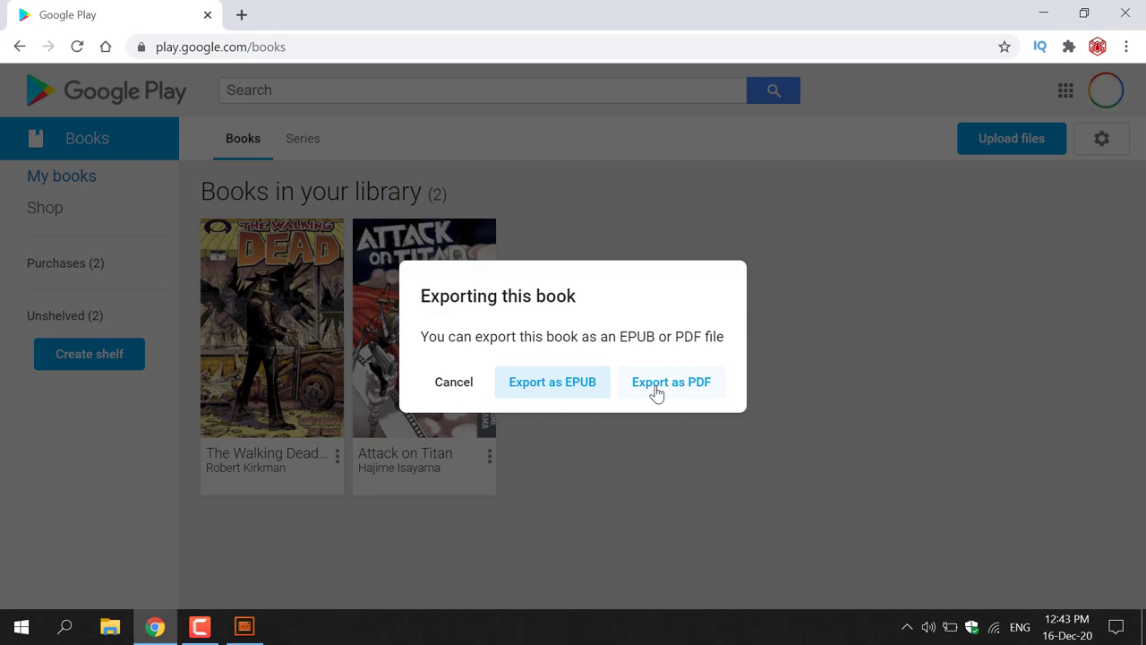
Export The Walking Dead as PDF and let the 34-page file load.
{"action": "left_click", "coordinate": [671, 382]}
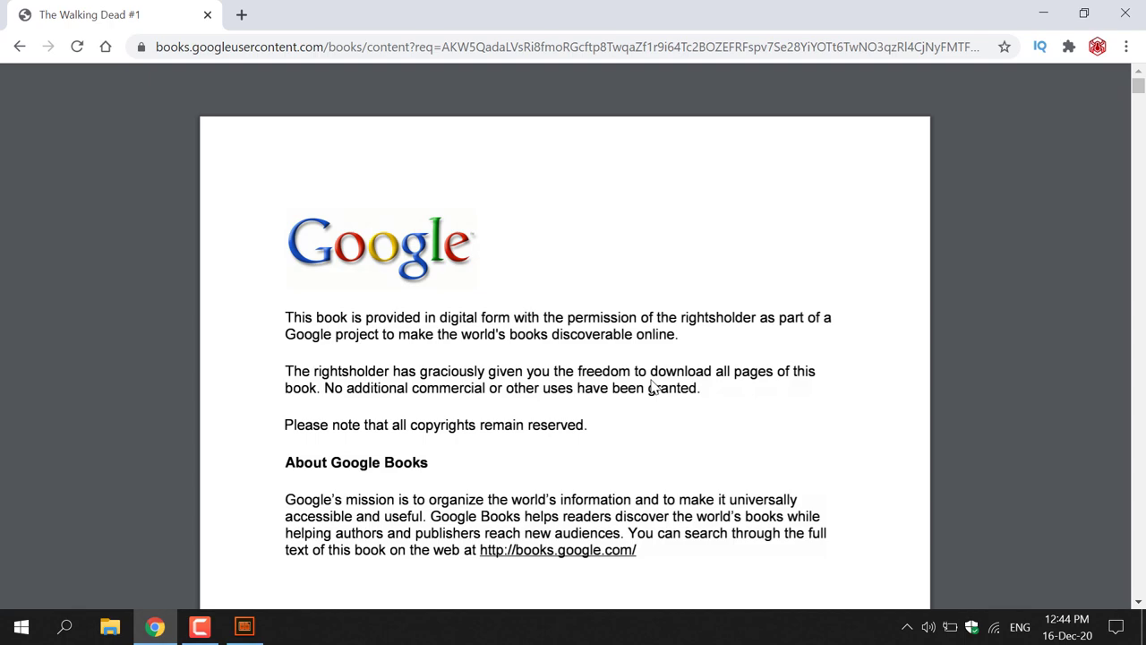
{"action": "mouse_move", "coordinate": [453, 347]}
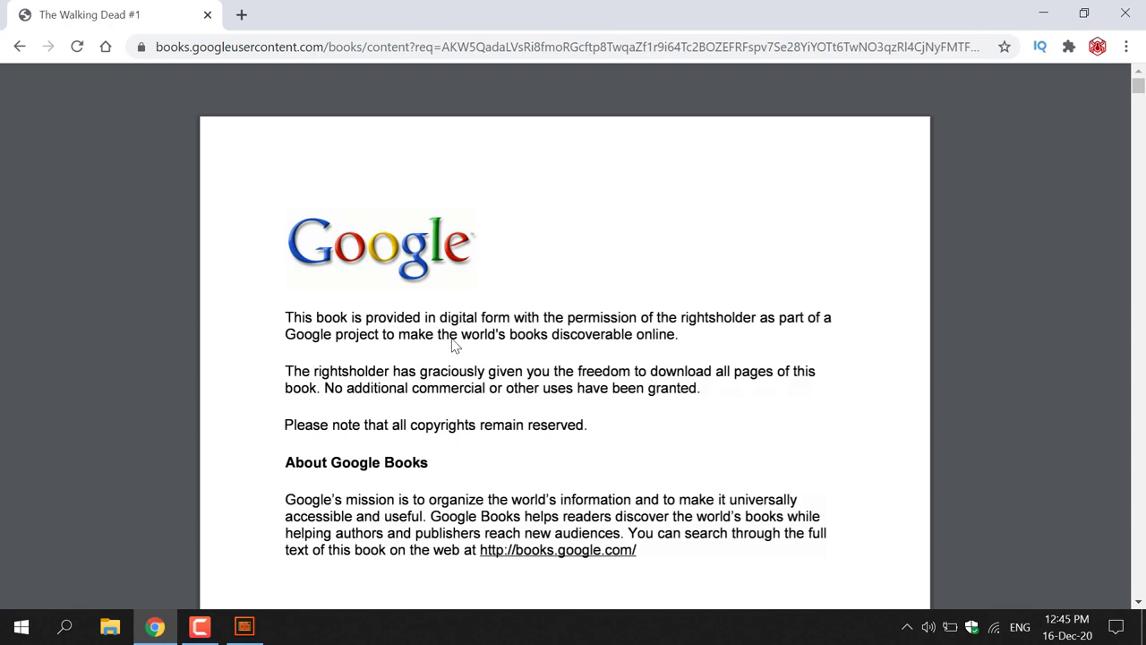
{"action": "mouse_move", "coordinate": [499, 333]}
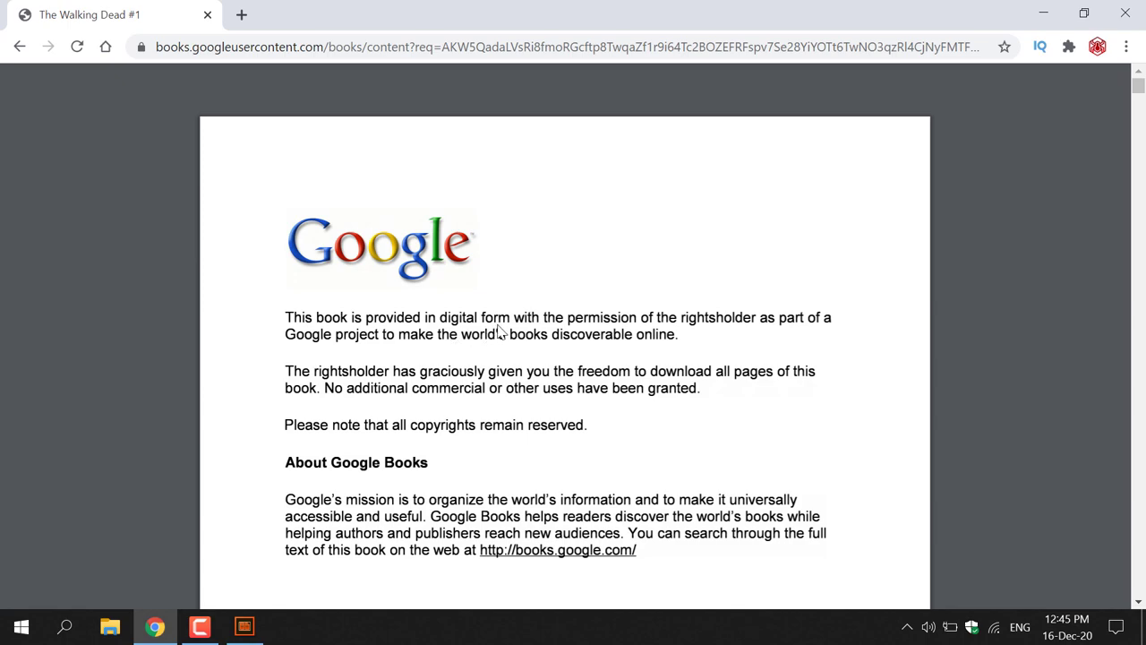
{"action": "mouse_move", "coordinate": [726, 333]}
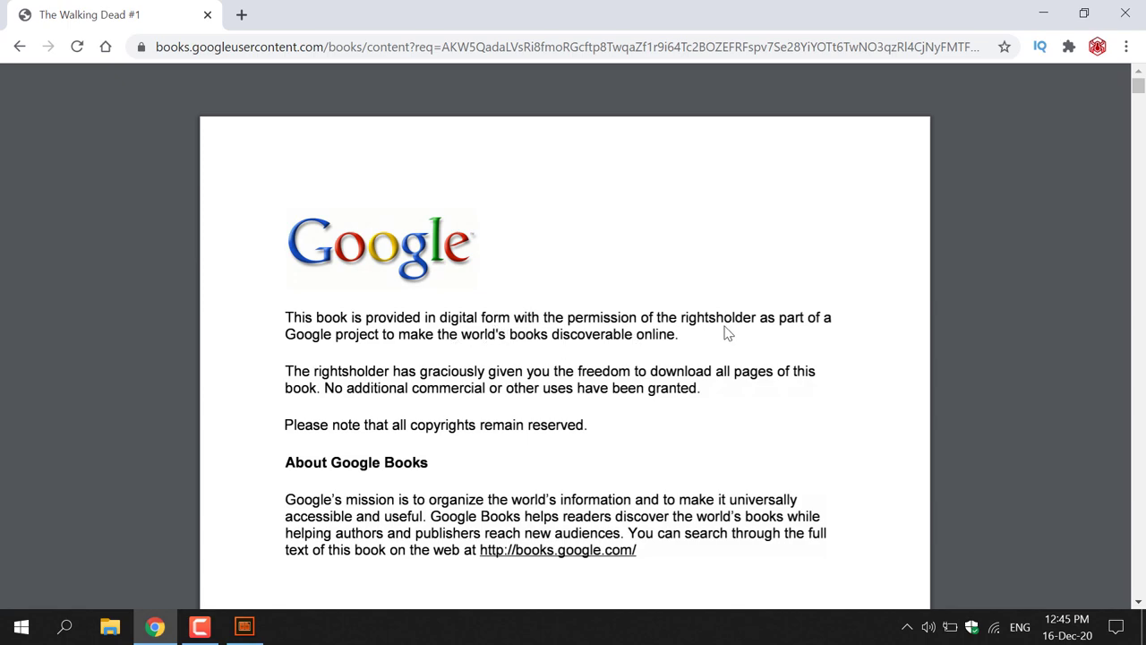
{"action": "mouse_move", "coordinate": [377, 350]}
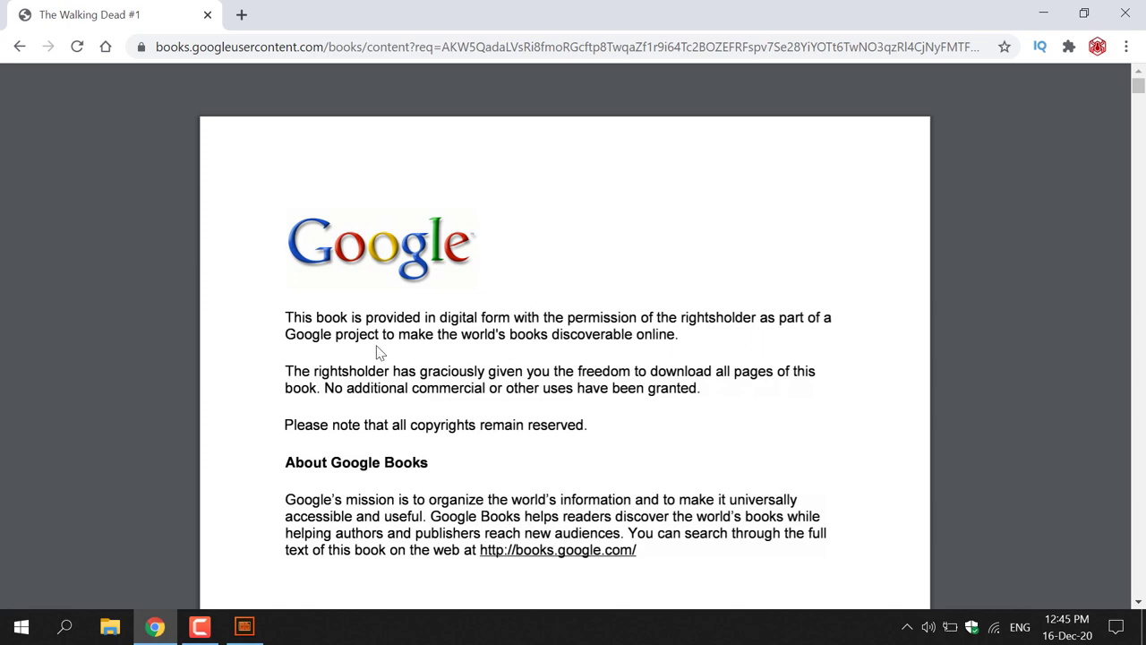
{"action": "mouse_move", "coordinate": [524, 350]}
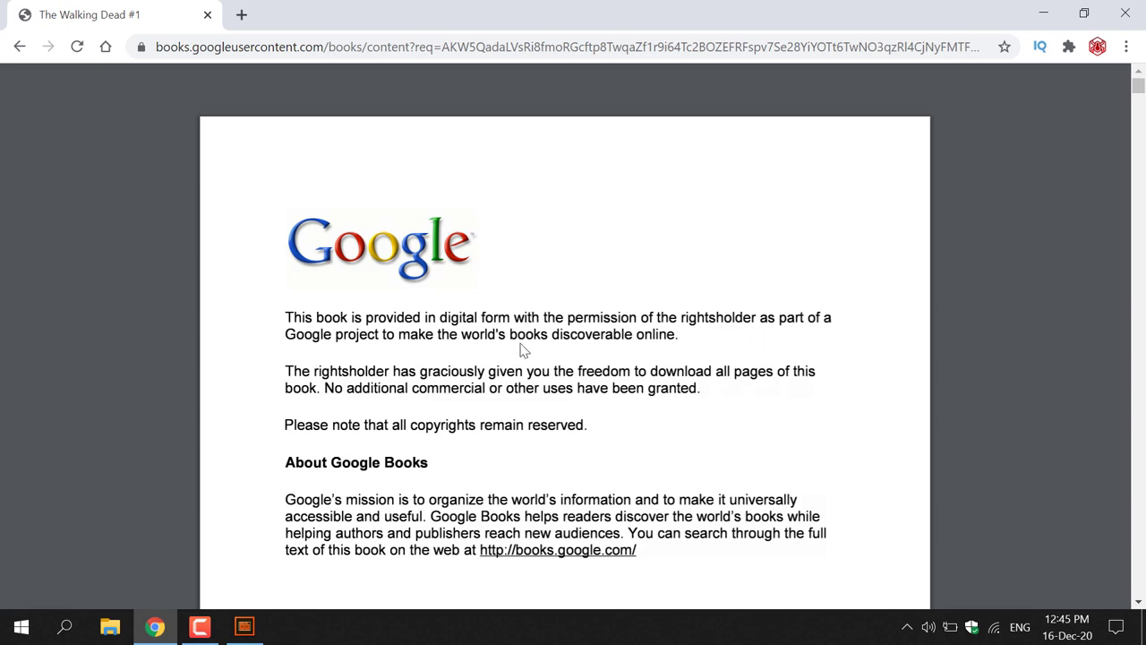
{"action": "mouse_move", "coordinate": [374, 382]}
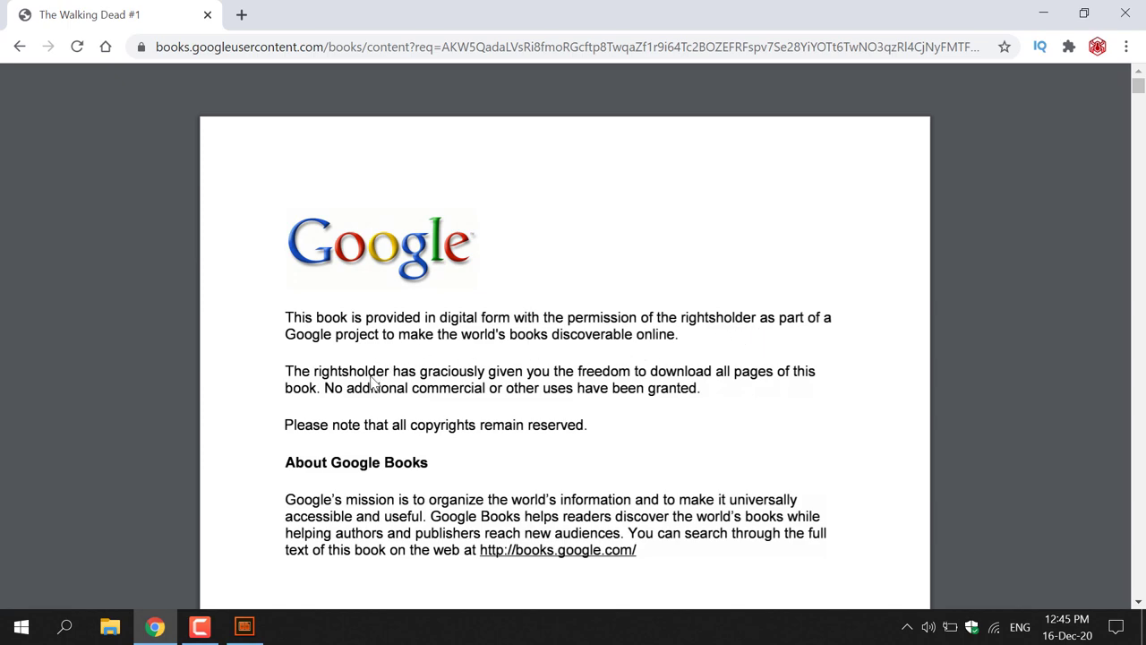
{"action": "mouse_move", "coordinate": [537, 383]}
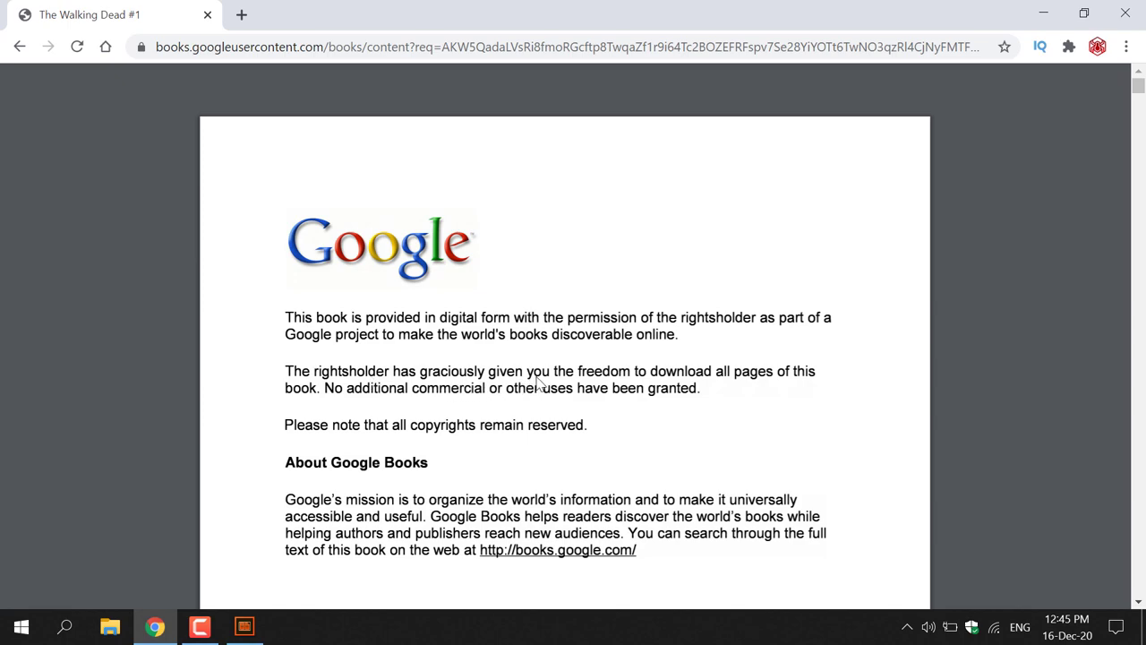
{"action": "mouse_move", "coordinate": [787, 383]}
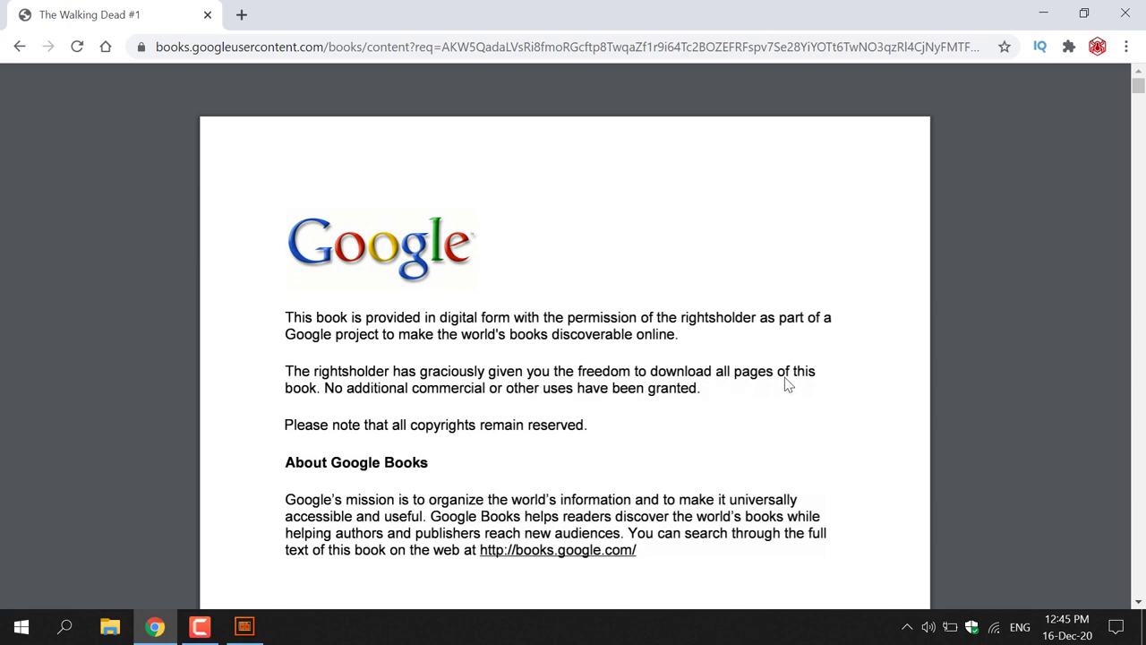
{"action": "mouse_move", "coordinate": [540, 408]}
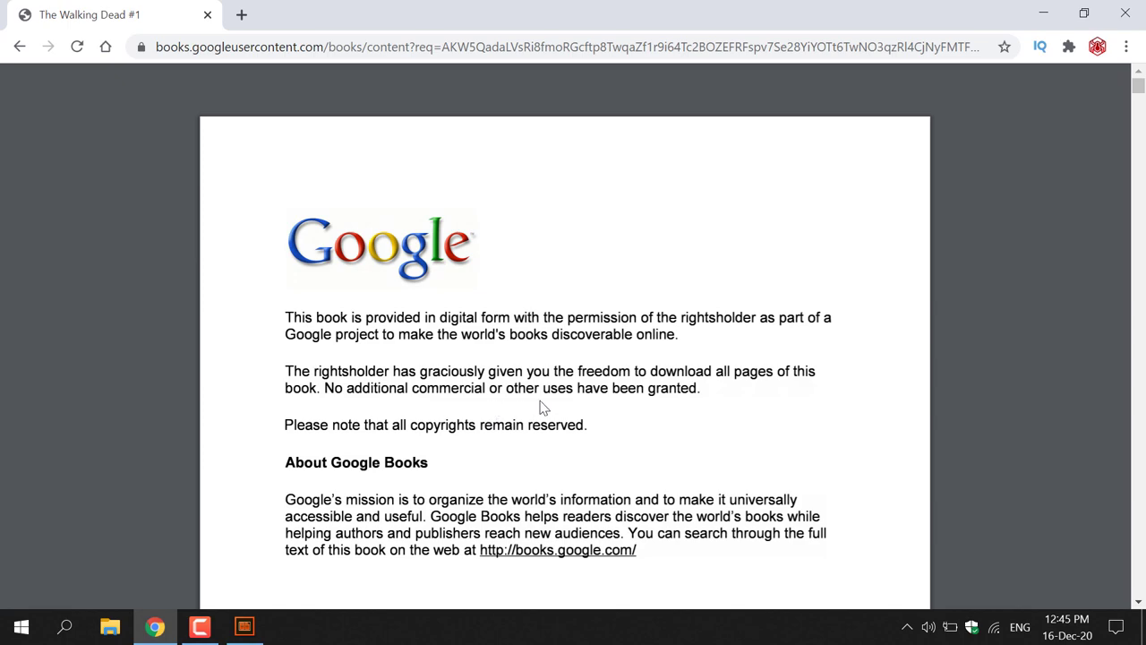
{"action": "mouse_move", "coordinate": [425, 437]}
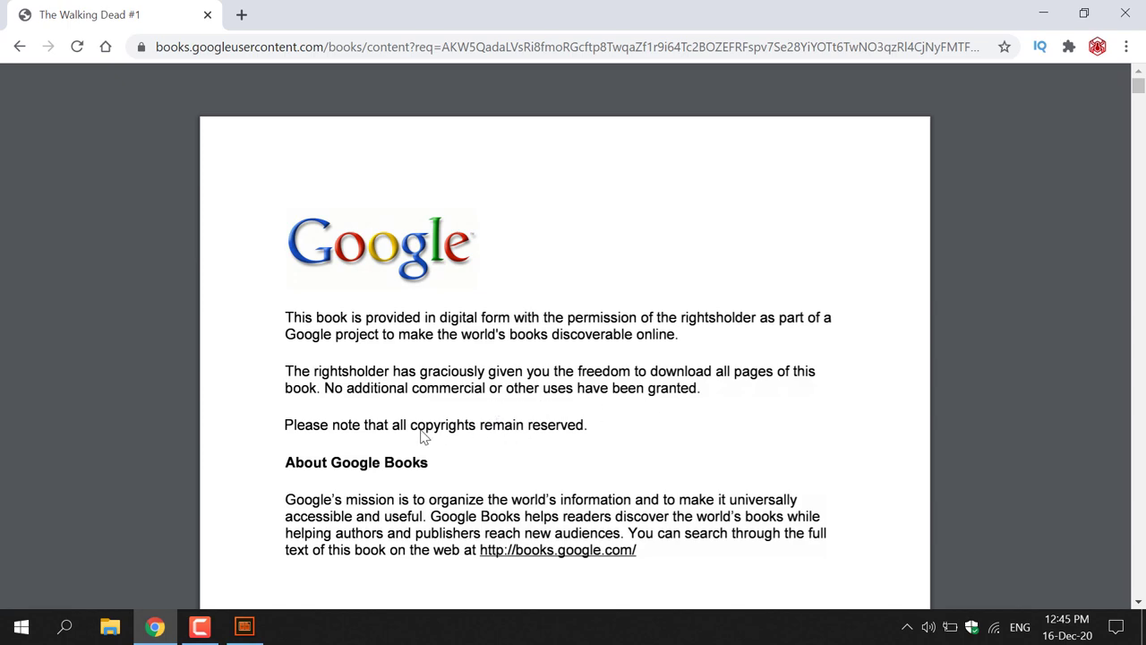
{"action": "mouse_move", "coordinate": [528, 446]}
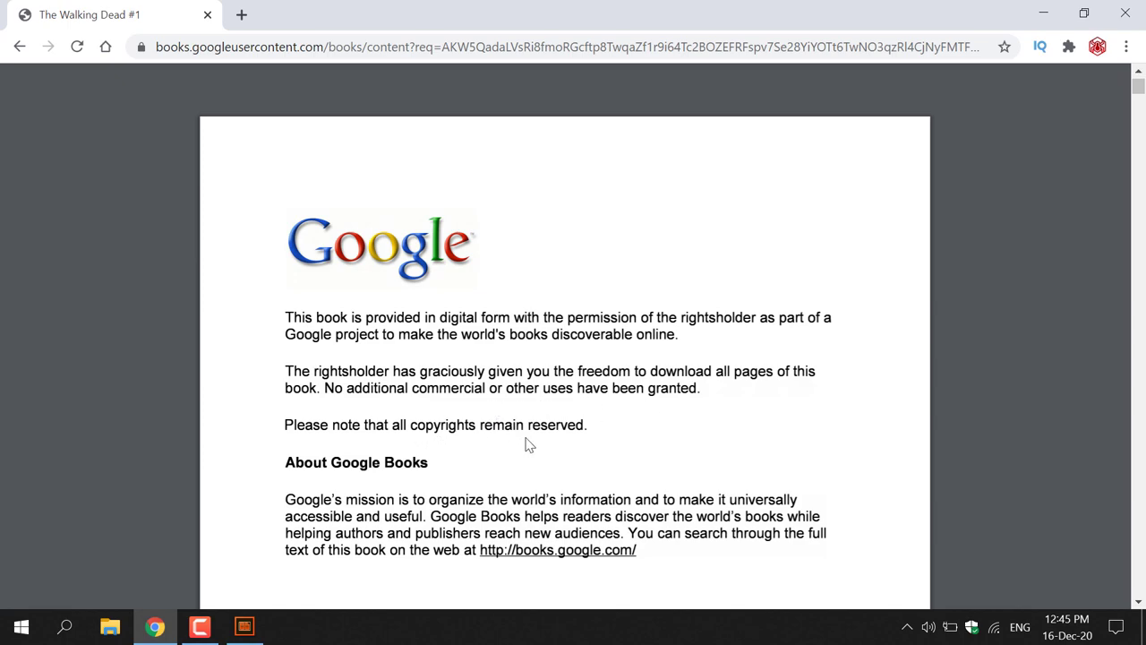
{"action": "scroll", "scroll_direction": "down", "scroll_amount": 3}
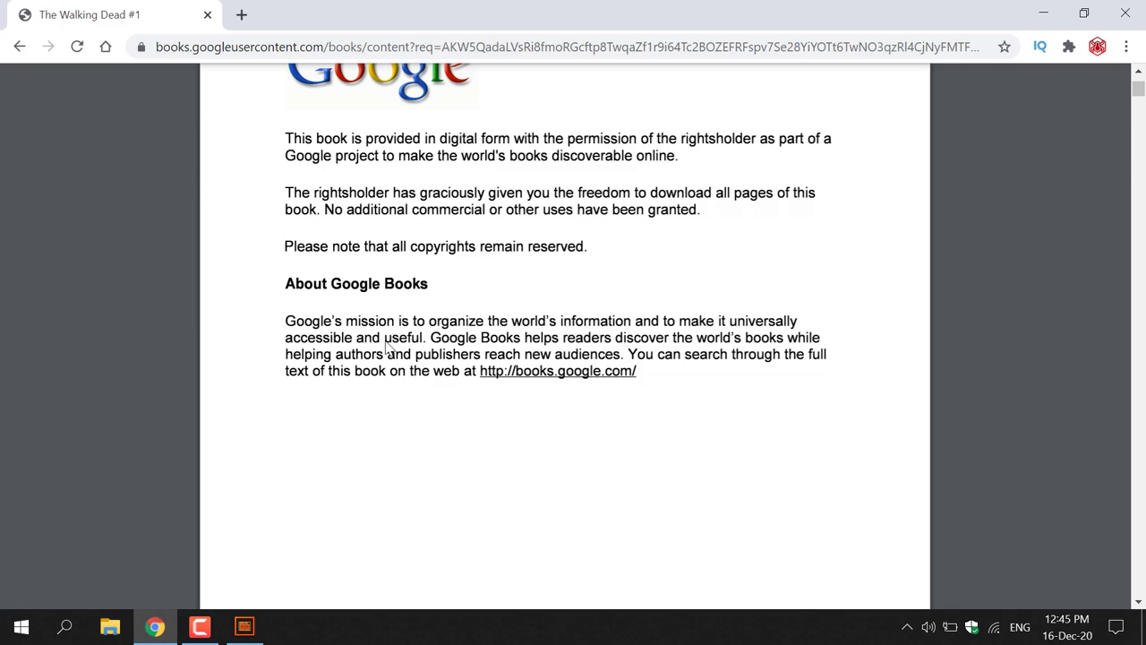
{"action": "mouse_move", "coordinate": [600, 330]}
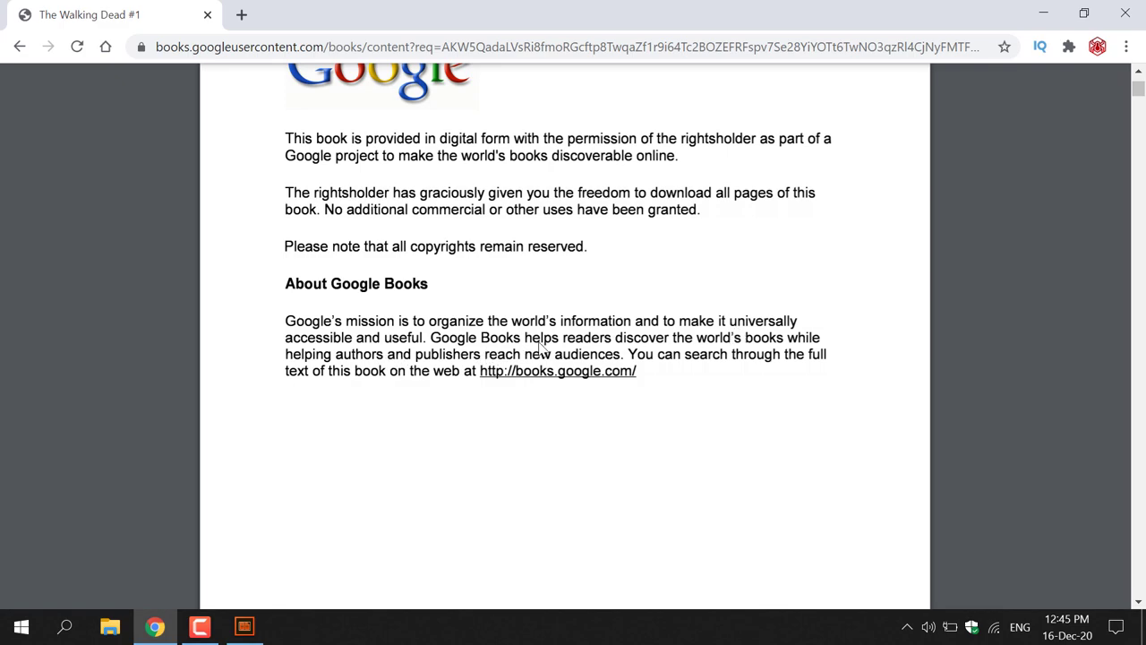
{"action": "mouse_move", "coordinate": [791, 347]}
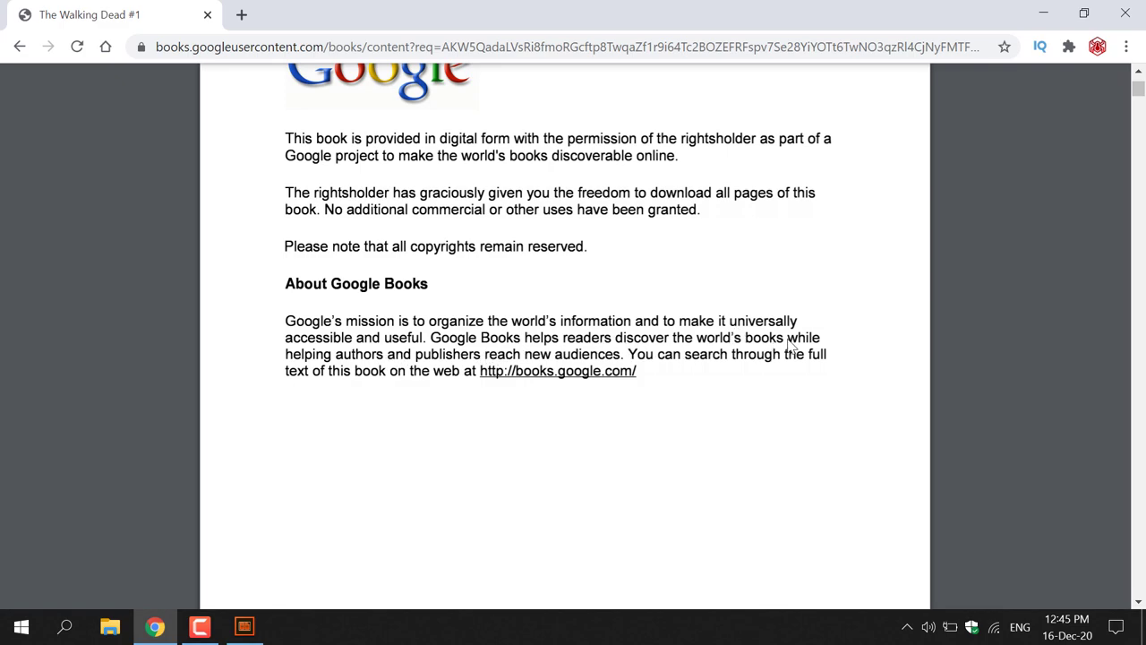
{"action": "mouse_move", "coordinate": [470, 367]}
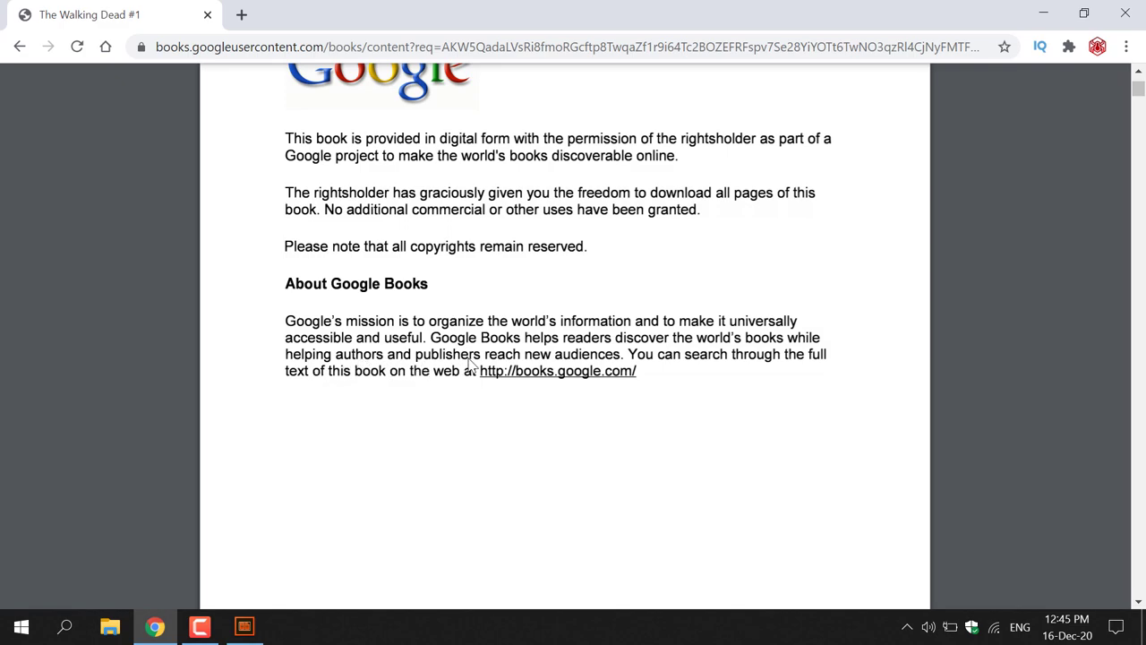
{"action": "mouse_move", "coordinate": [683, 371]}
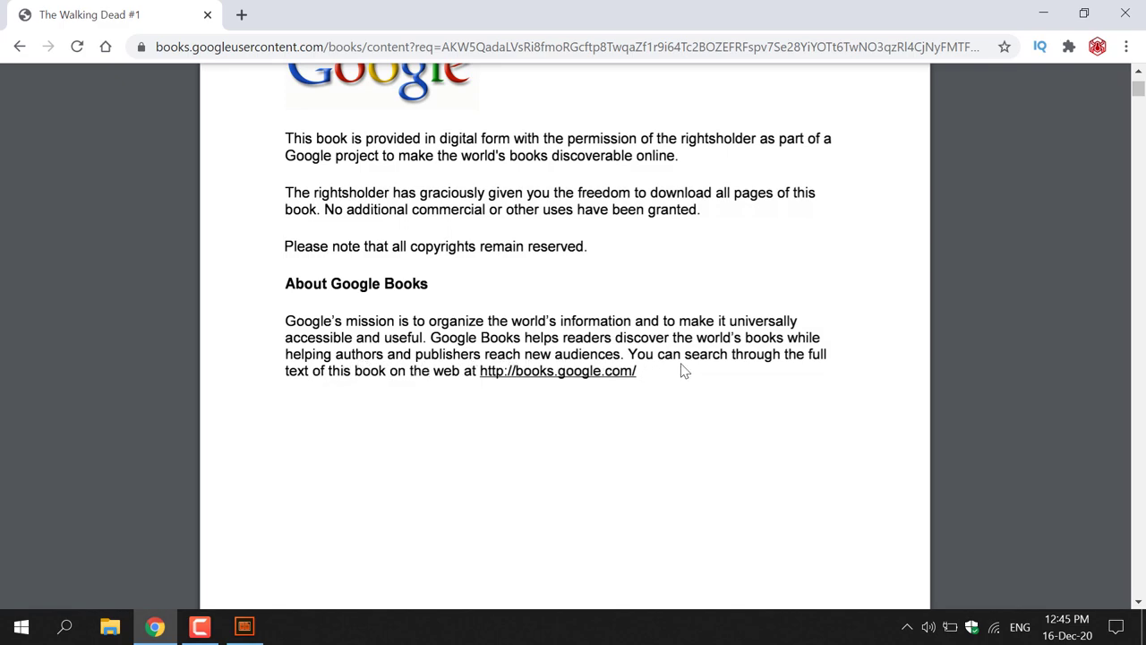
{"action": "mouse_move", "coordinate": [391, 394]}
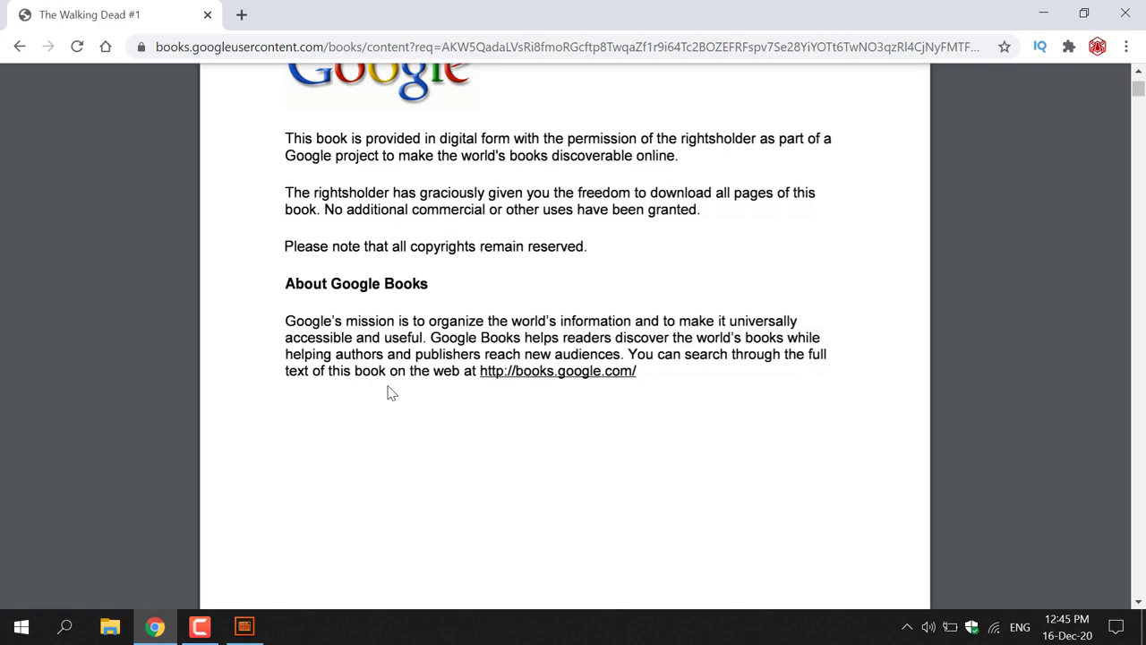
{"action": "mouse_move", "coordinate": [540, 394]}
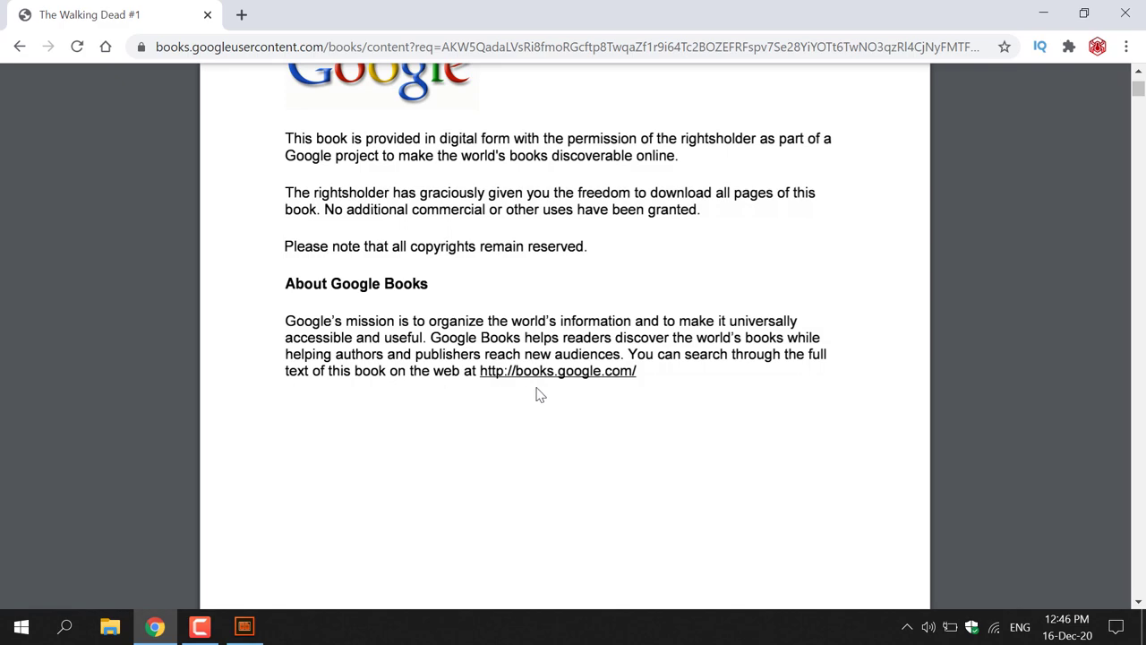
{"action": "scroll", "scroll_direction": "up", "scroll_amount": 3}
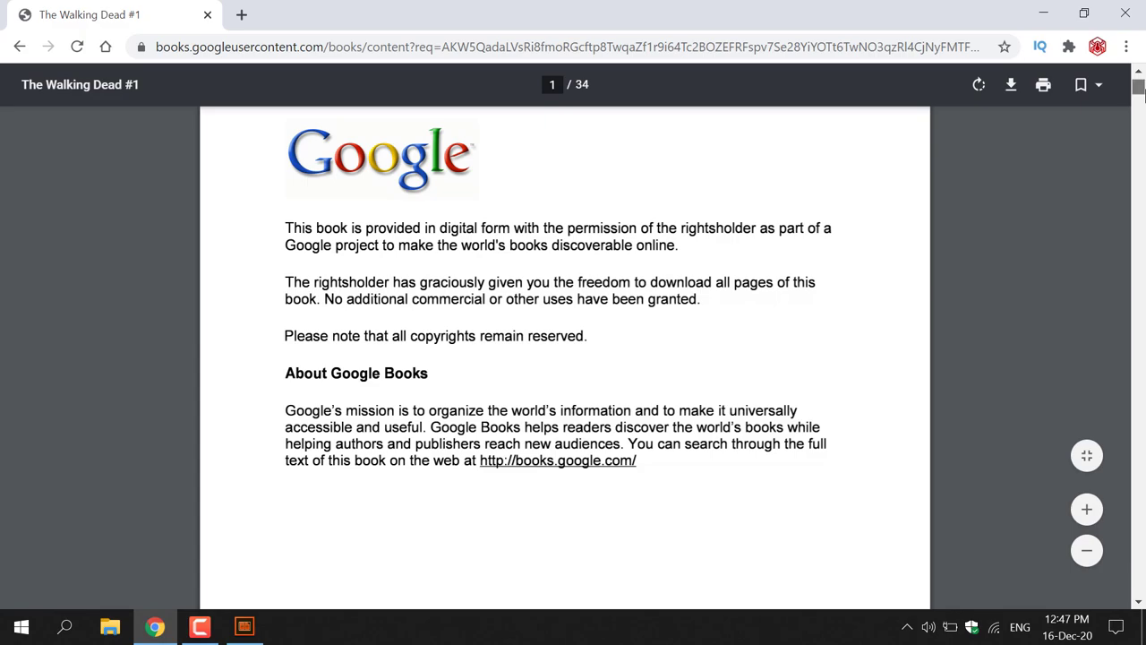
{"action": "scroll", "scroll_direction": "down", "scroll_amount": 3}
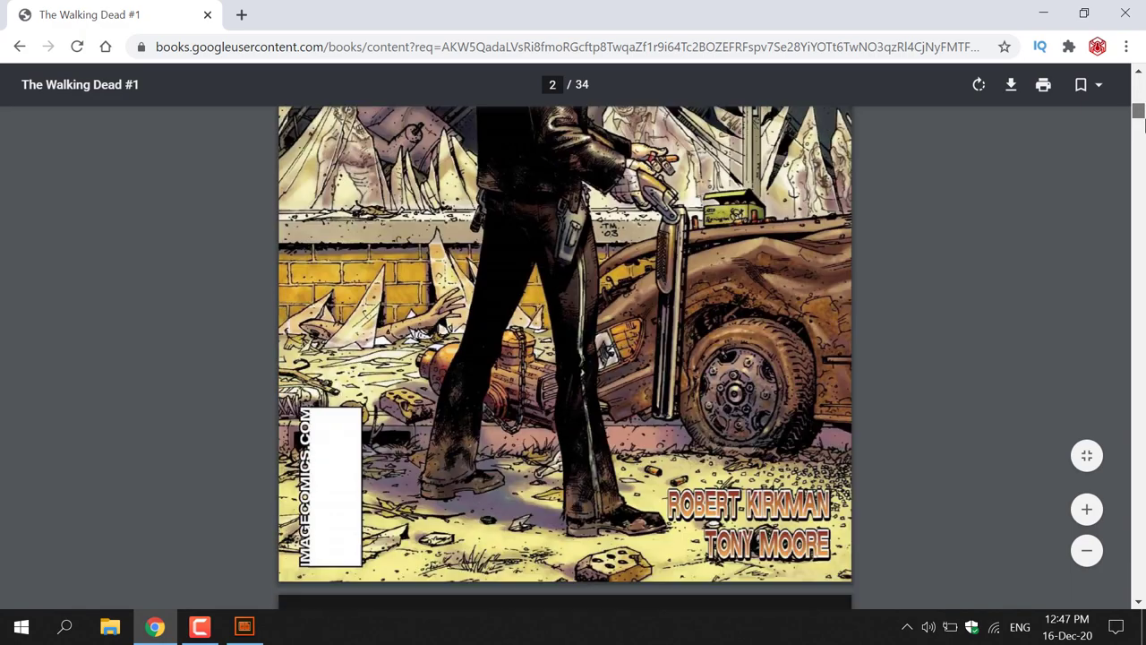
{"action": "scroll", "scroll_direction": "down", "scroll_amount": 3}
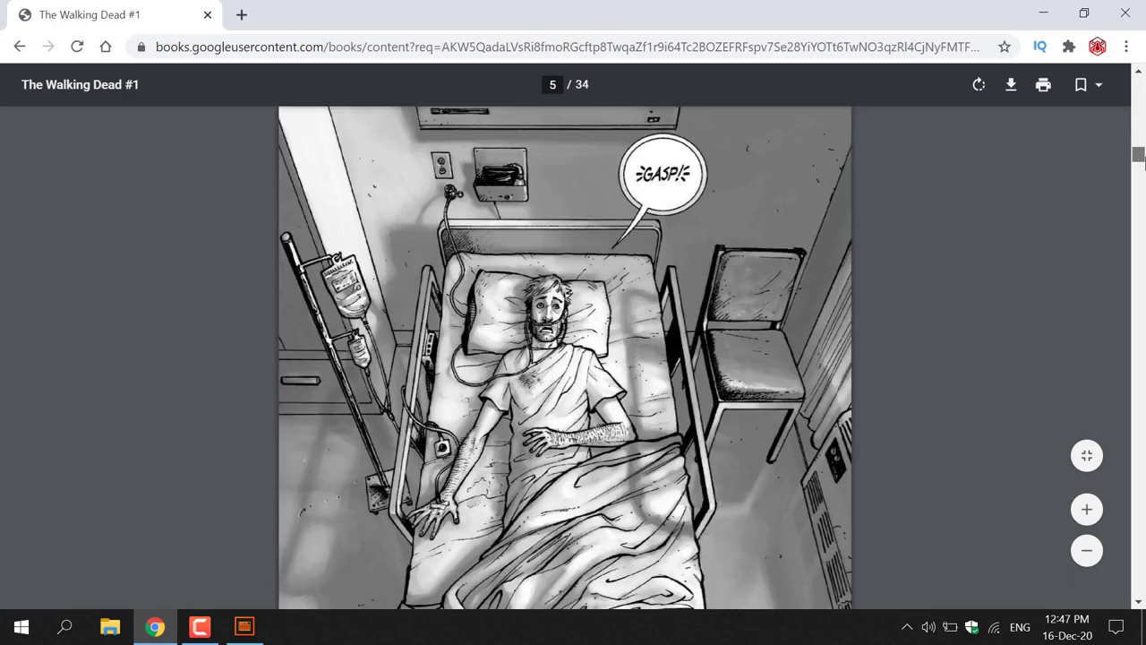
{"action": "scroll", "scroll_direction": "down", "scroll_amount": 3}
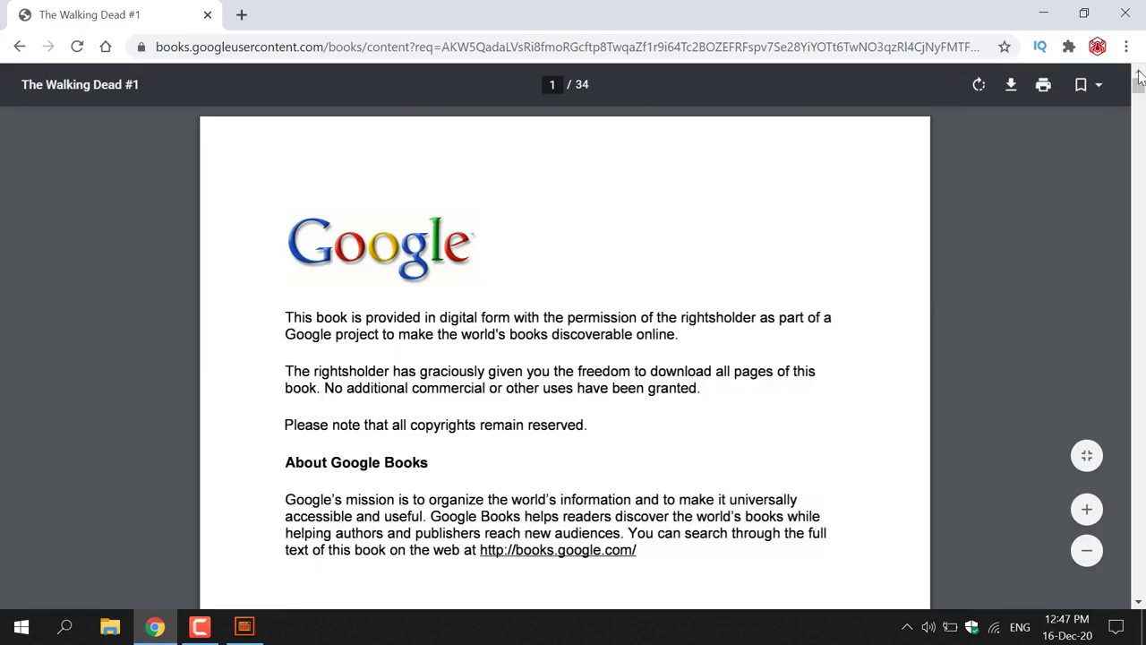
{"action": "mouse_move", "coordinate": [1010, 84]}
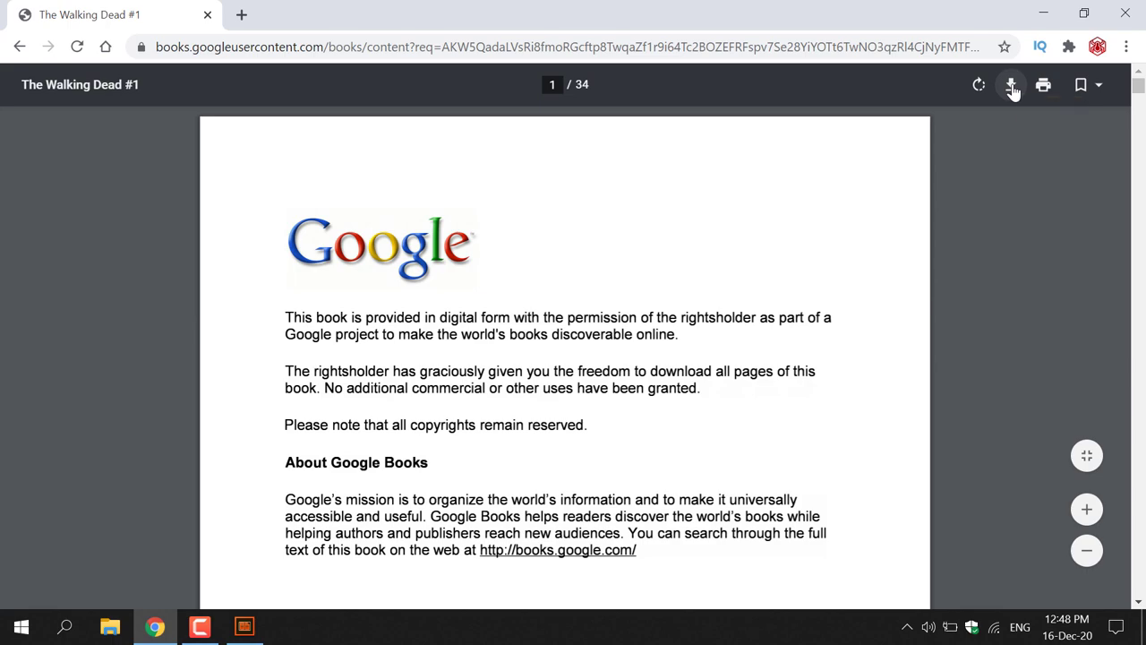
Save the PDF as The_Walking_Dead_1 in Chrome Downloads.
{"action": "left_click", "coordinate": [1012, 84]}
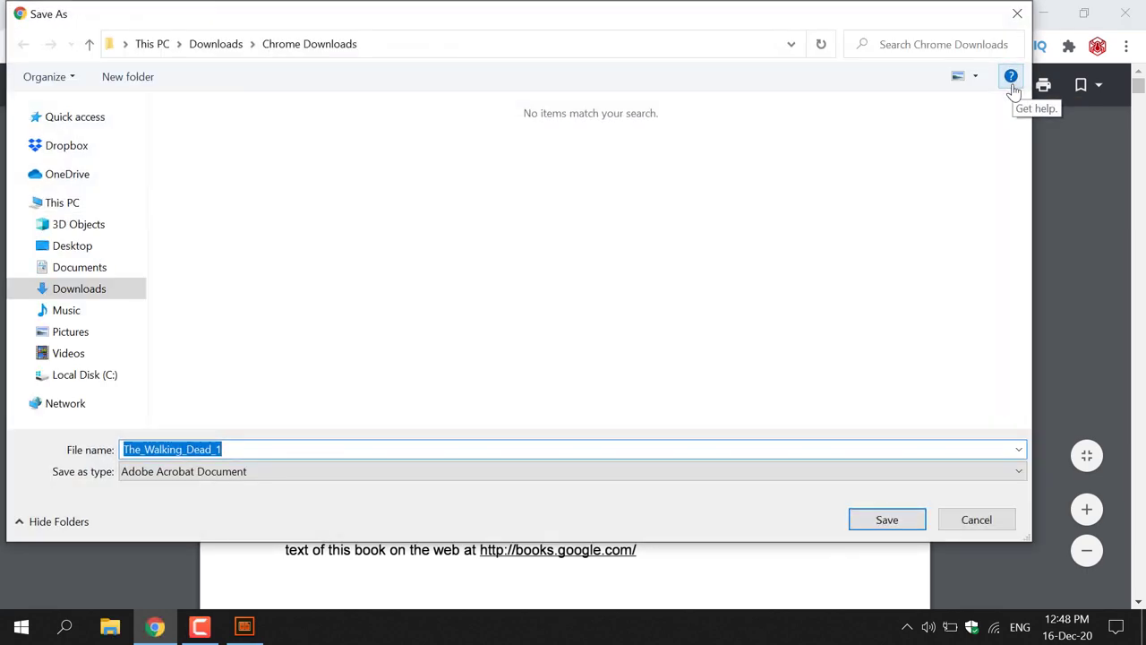
{"action": "mouse_move", "coordinate": [1012, 94]}
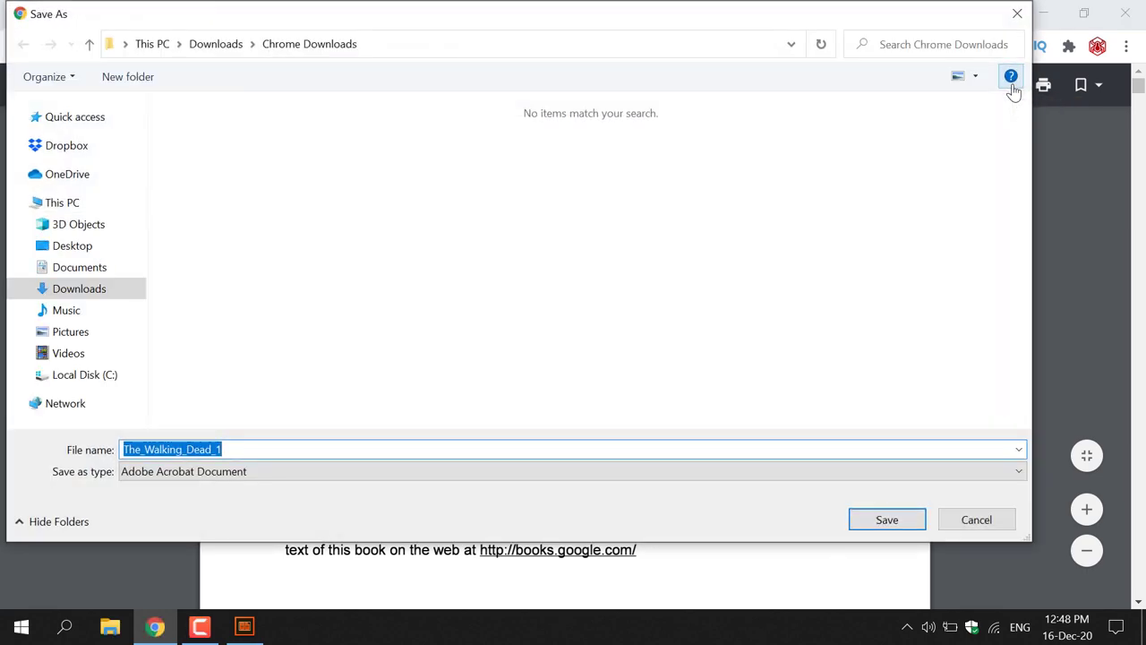
{"action": "mouse_move", "coordinate": [323, 47]}
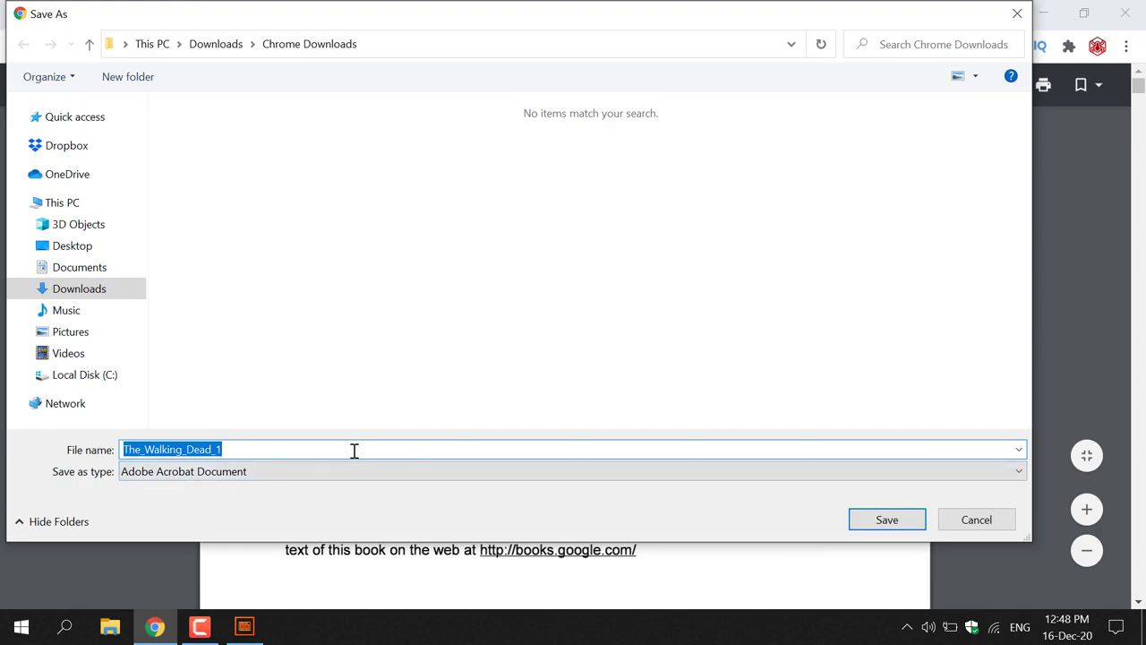
{"action": "left_click", "coordinate": [887, 519]}
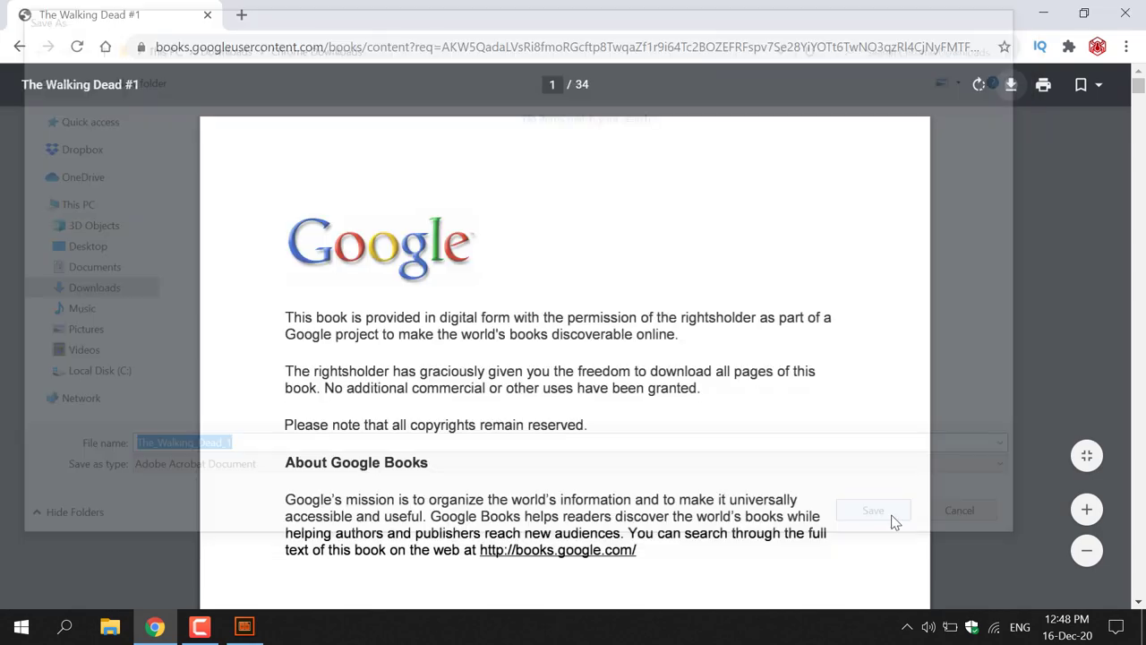
Open The_Walking_Dead_1.pdf in Acrobat Reader DC, showing page 1 of 34.
{"action": "left_click", "coordinate": [872, 510]}
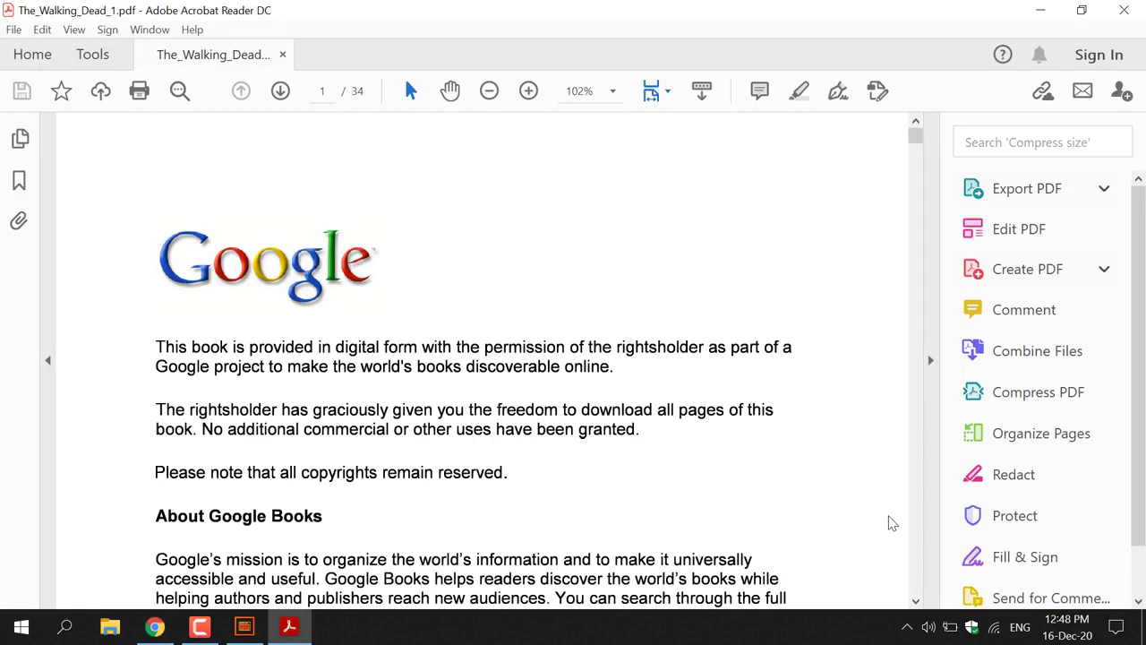
{"action": "scroll", "scroll_direction": "down", "scroll_amount": 3}
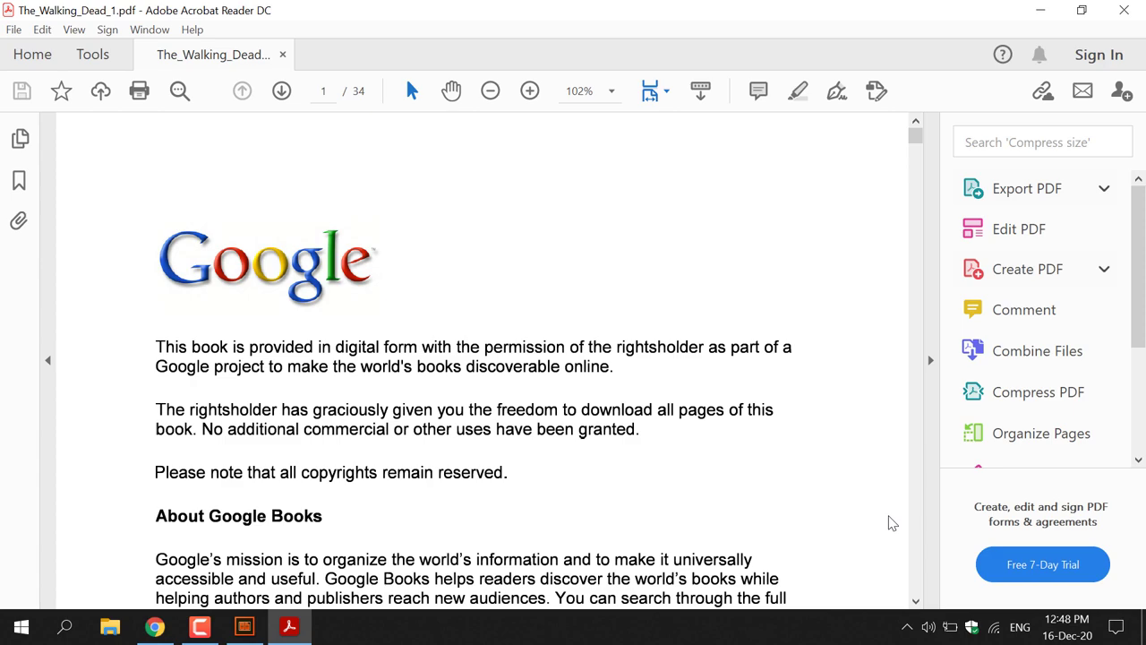
{"action": "mouse_move", "coordinate": [224, 35]}
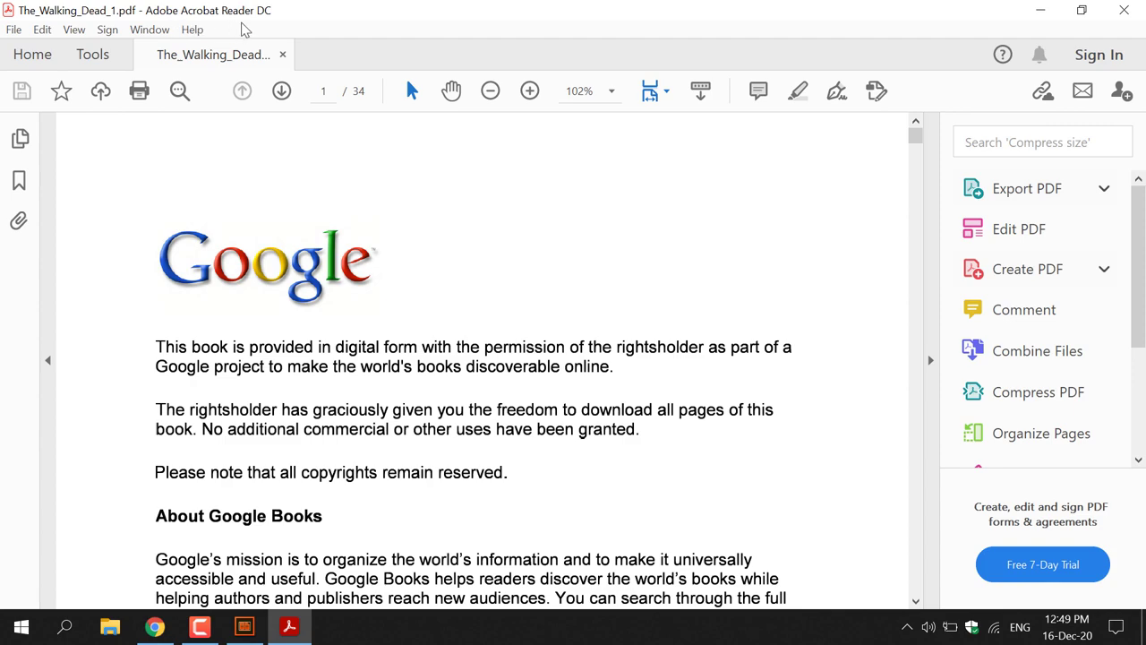
{"action": "mouse_move", "coordinate": [490, 61]}
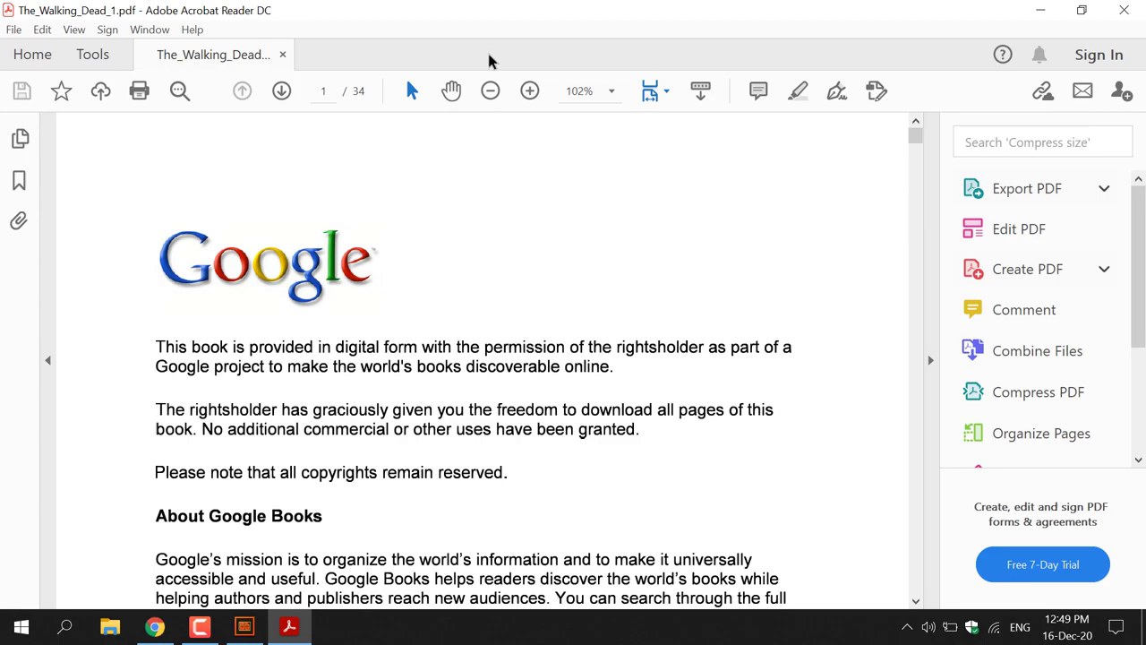
{"action": "scroll", "scroll_direction": "down", "scroll_amount": 3}
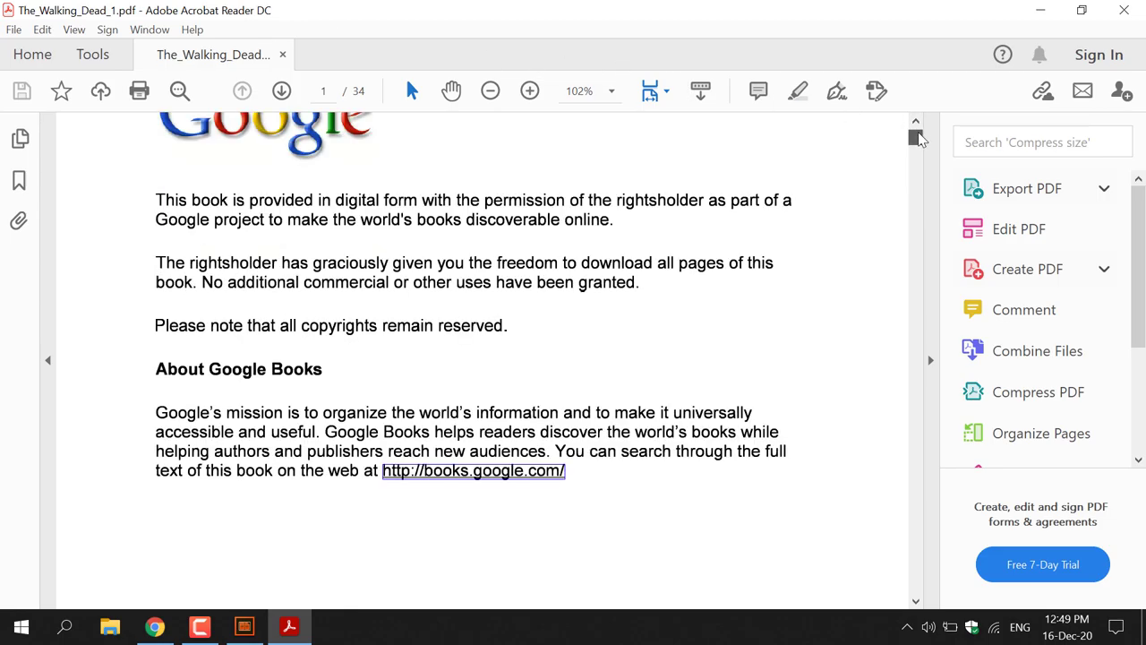
{"action": "scroll", "scroll_direction": "down", "scroll_amount": 3}
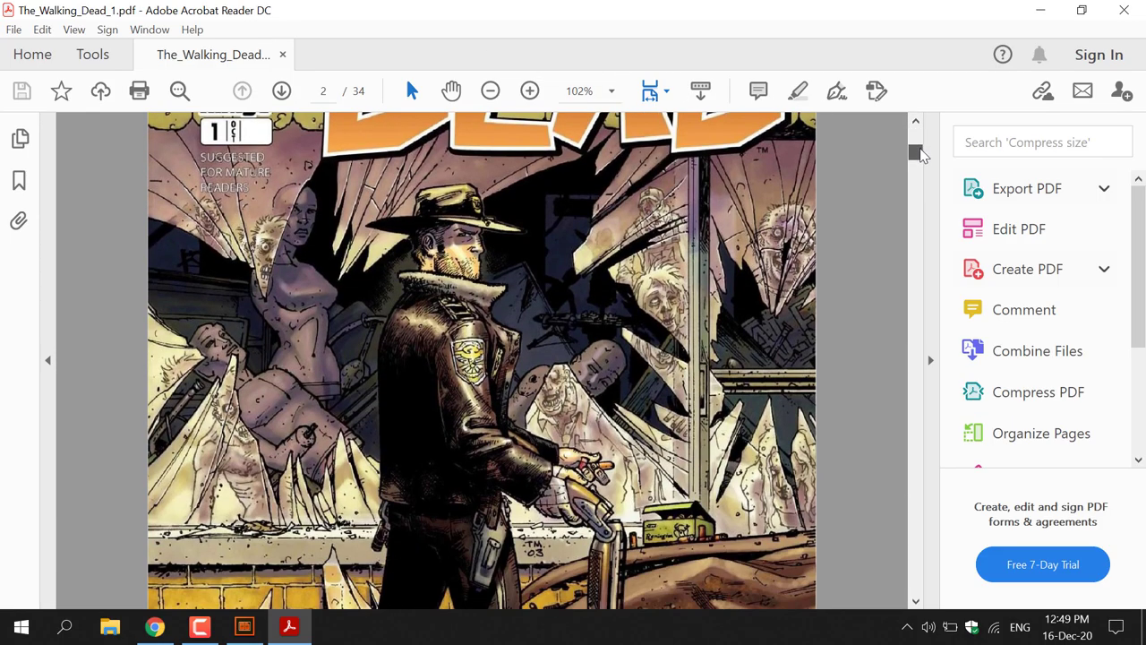
{"action": "scroll", "scroll_direction": "down", "scroll_amount": 3}
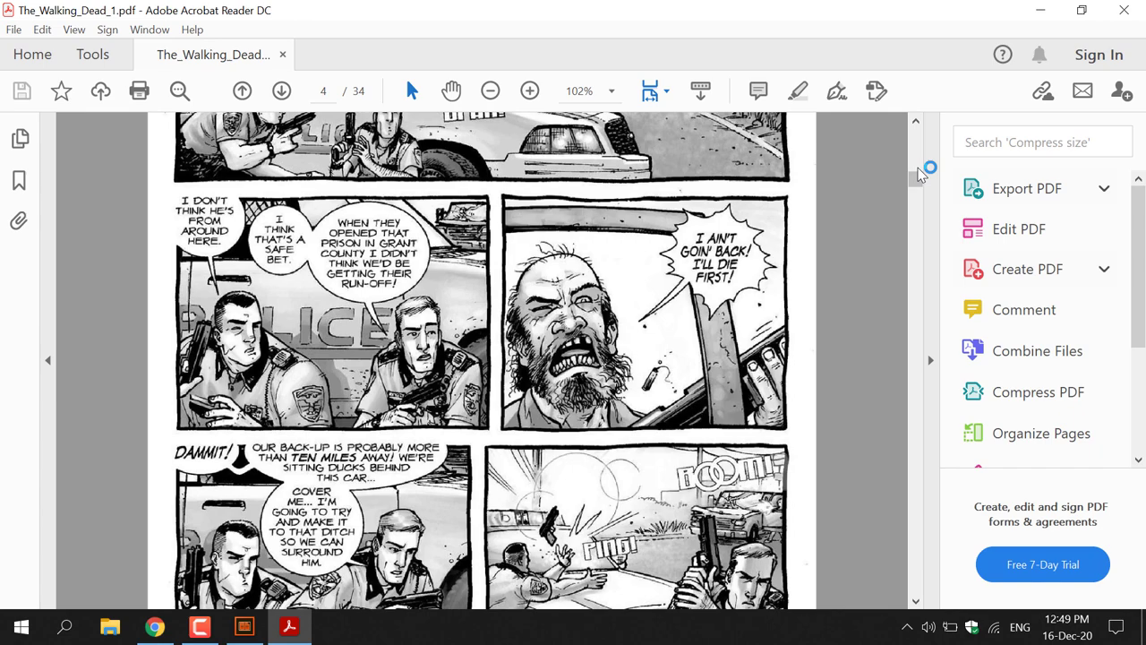
{"action": "mouse_move", "coordinate": [921, 177]}
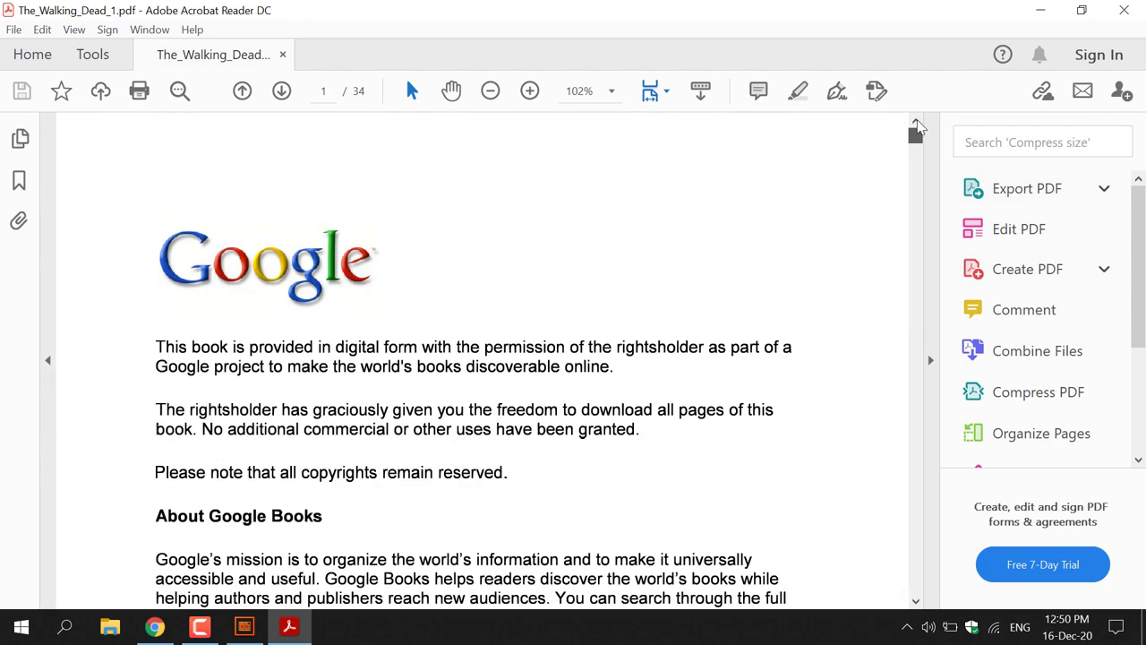
{"action": "mouse_move", "coordinate": [805, 290]}
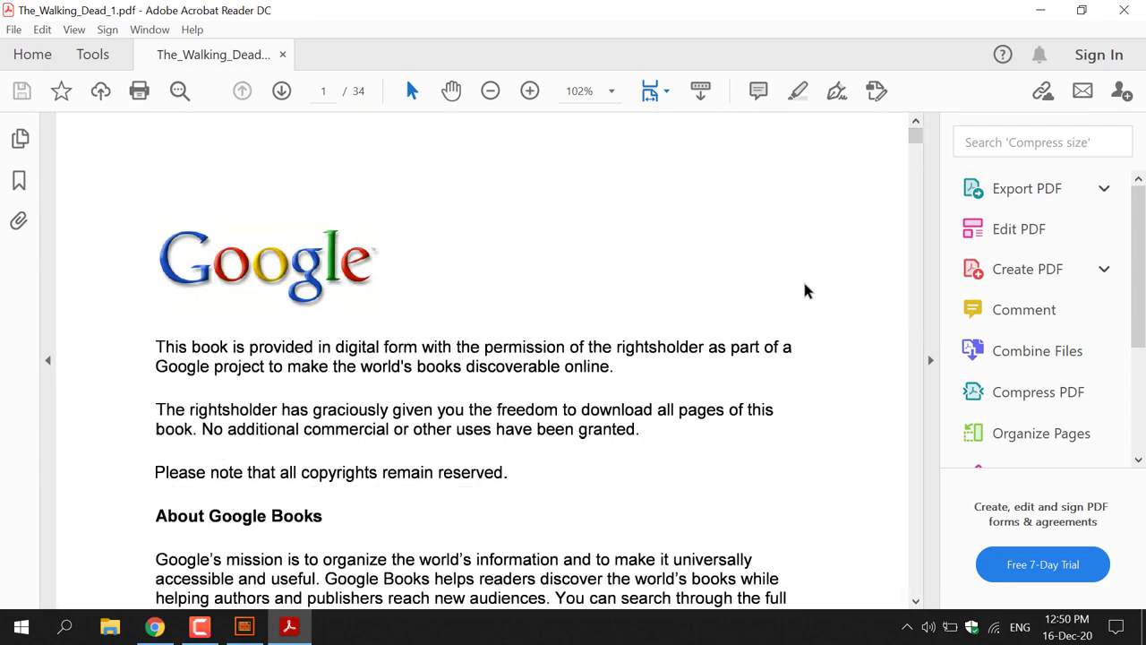